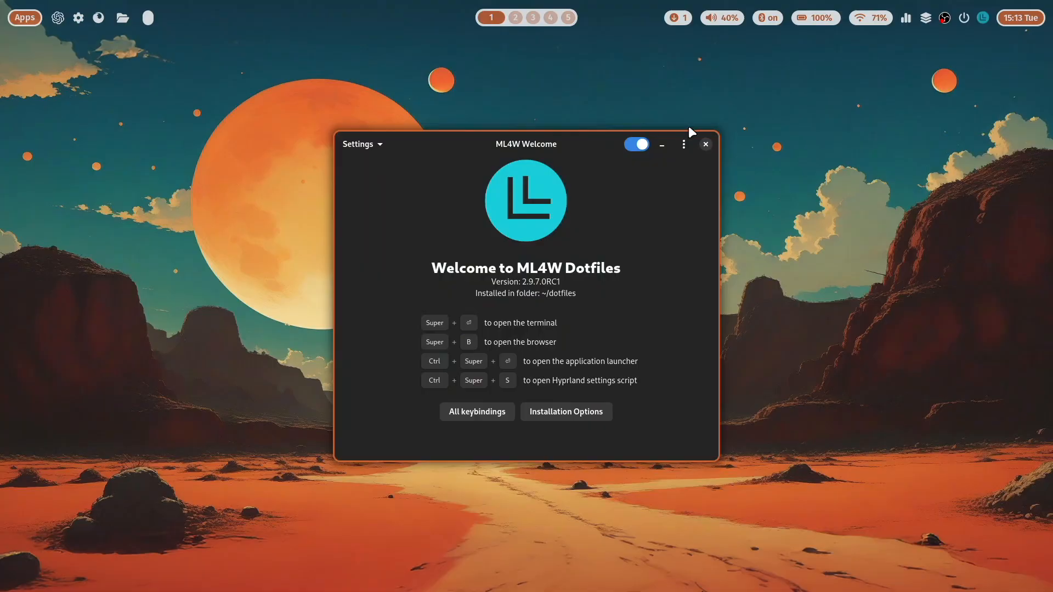
# Switch the GNOME desktop to the Dark style in Appearance settings
pyautogui.click(705, 144)
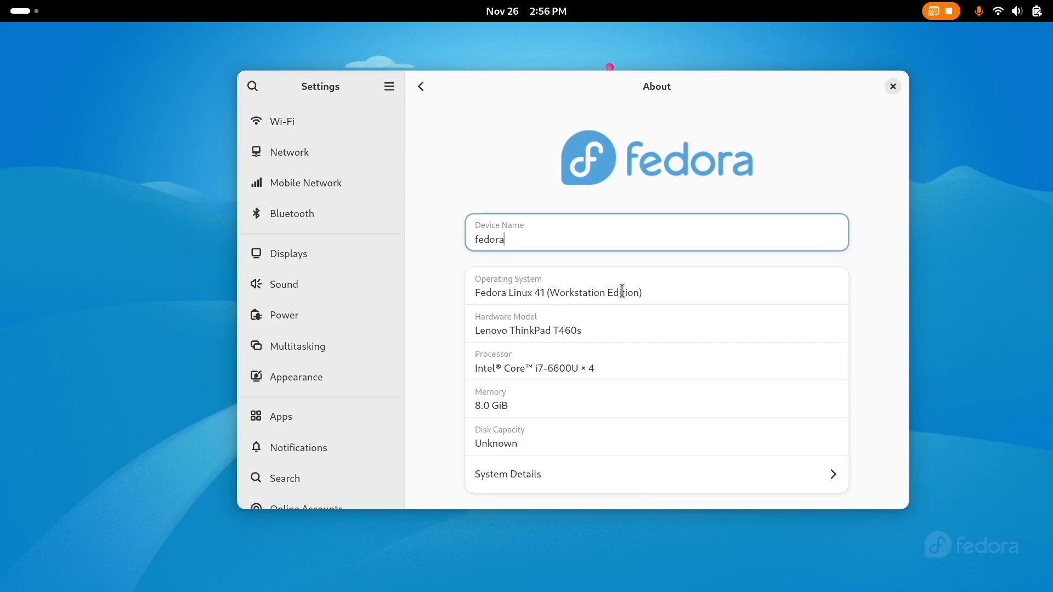
pyautogui.moveTo(658, 226)
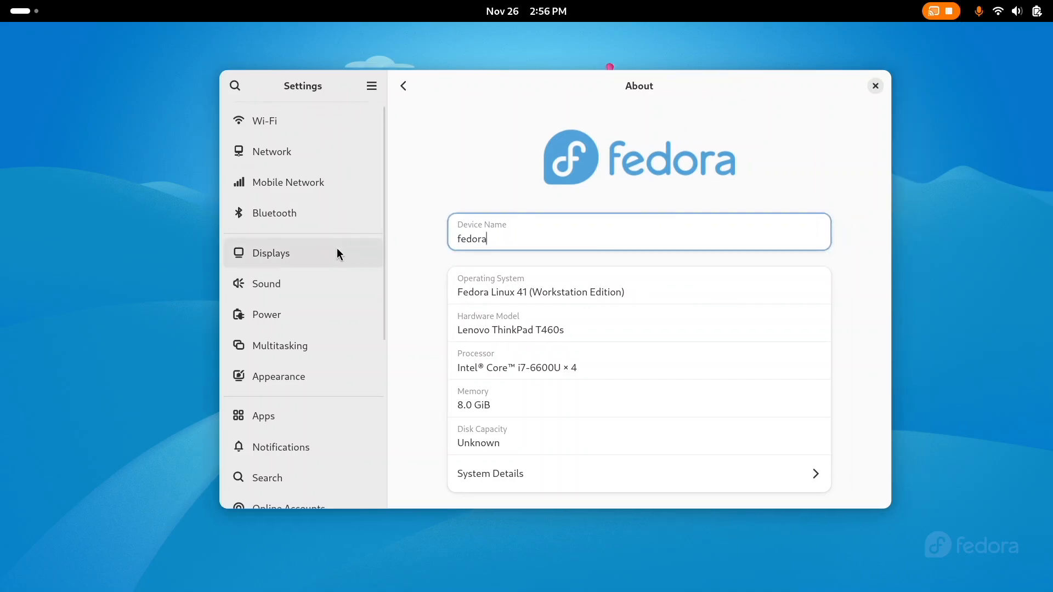
pyautogui.click(278, 376)
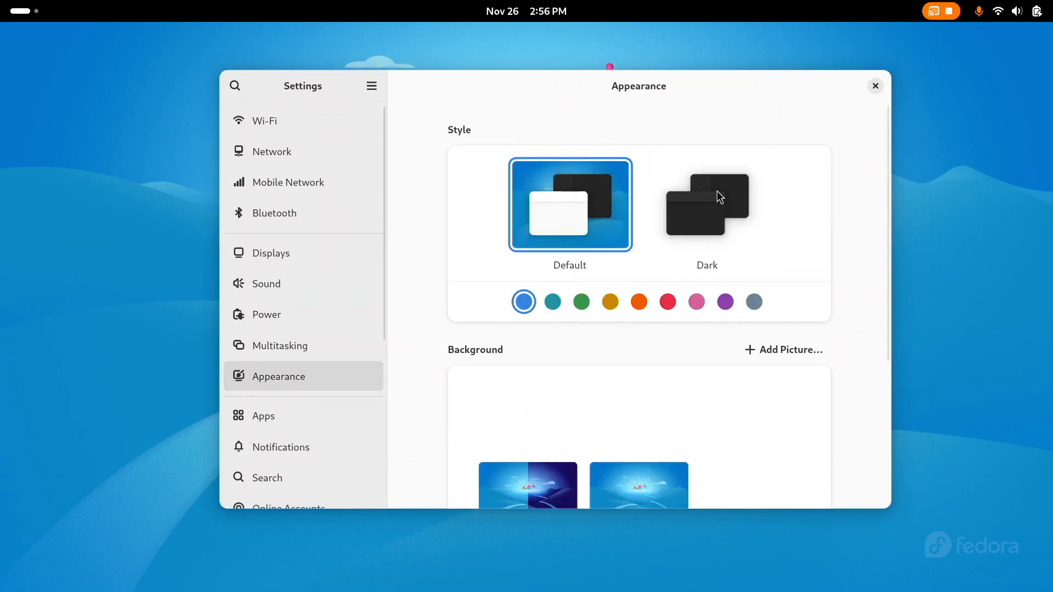
pyautogui.click(706, 205)
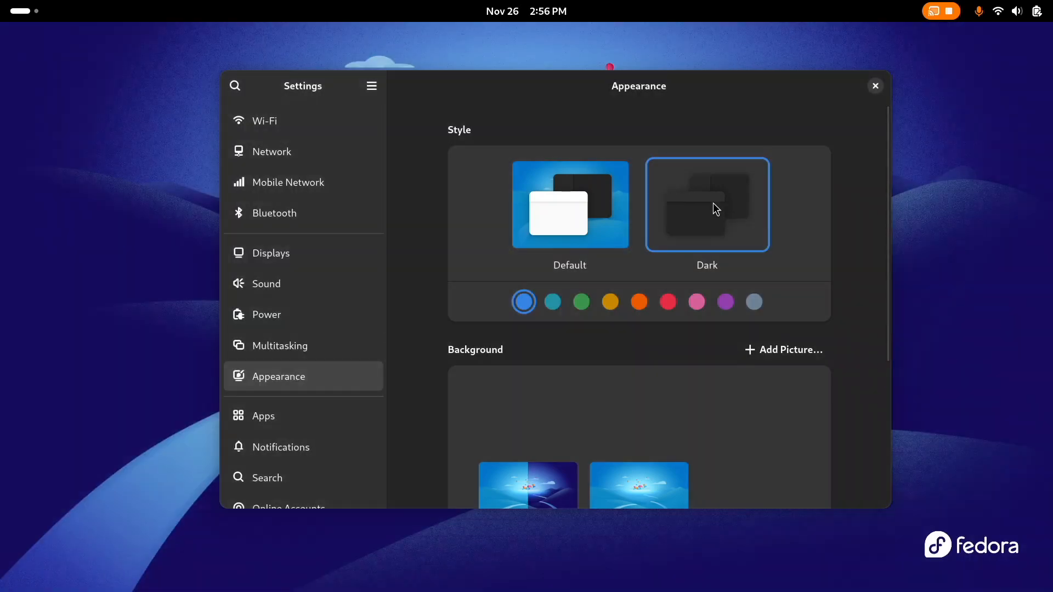
# Set the dark red wave wallpaper as the background and close Settings
pyautogui.scroll(-3)
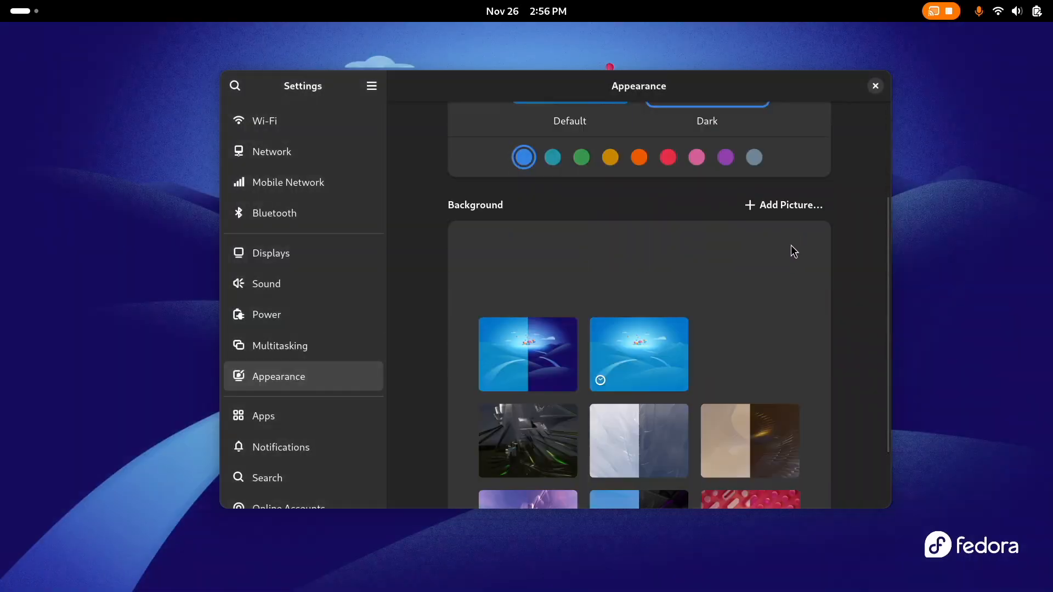
pyautogui.scroll(-3)
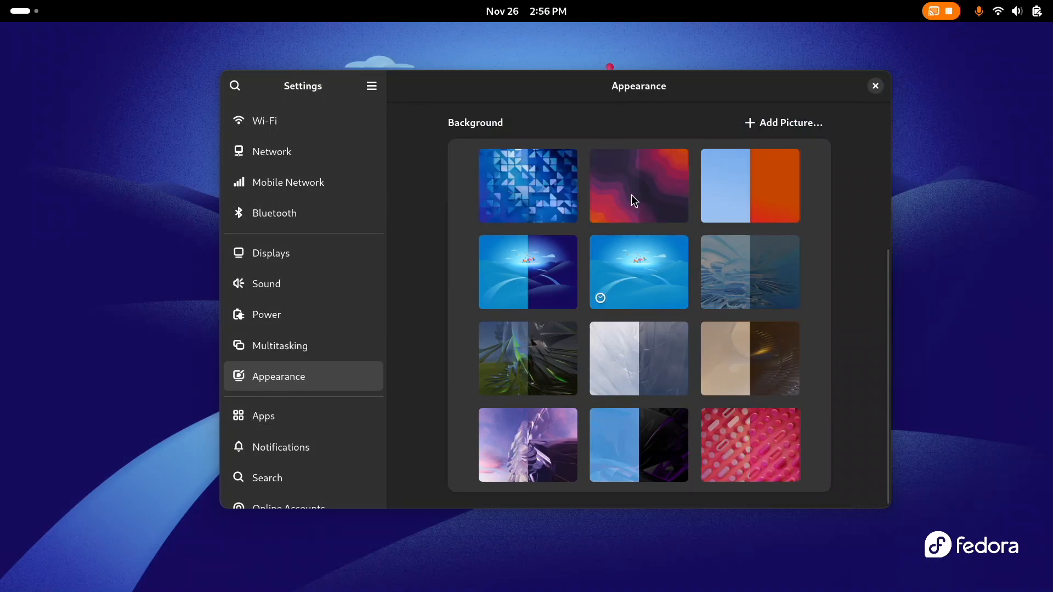
pyautogui.click(638, 186)
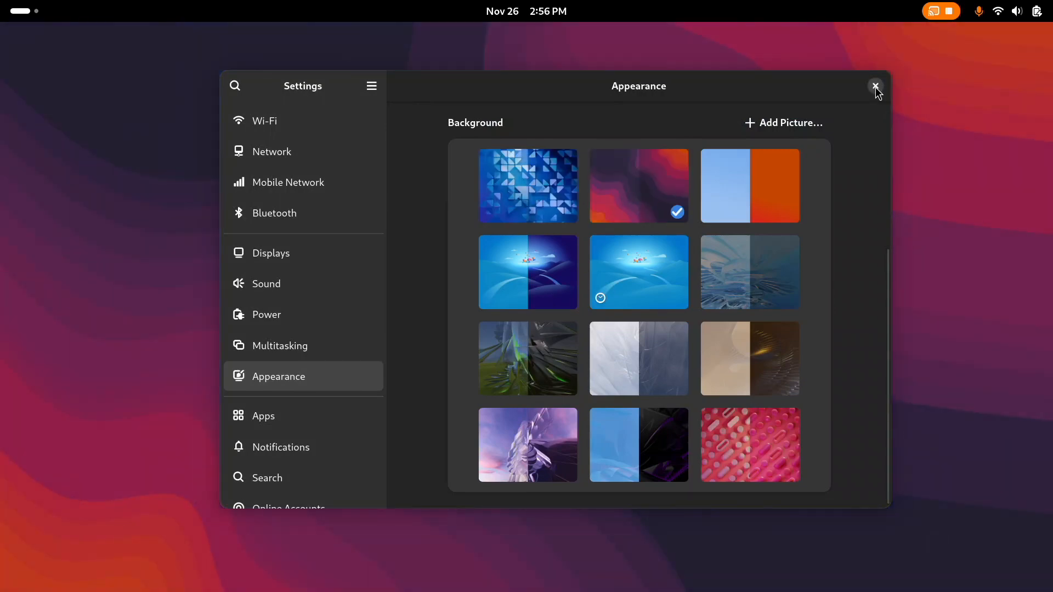
pyautogui.click(875, 86)
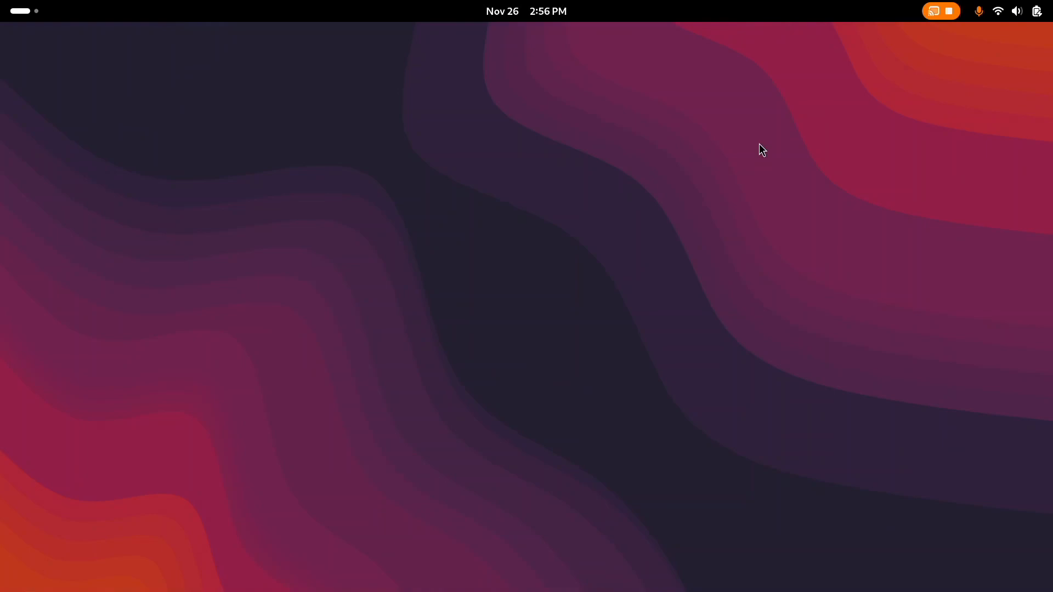
pyautogui.moveTo(680, 159)
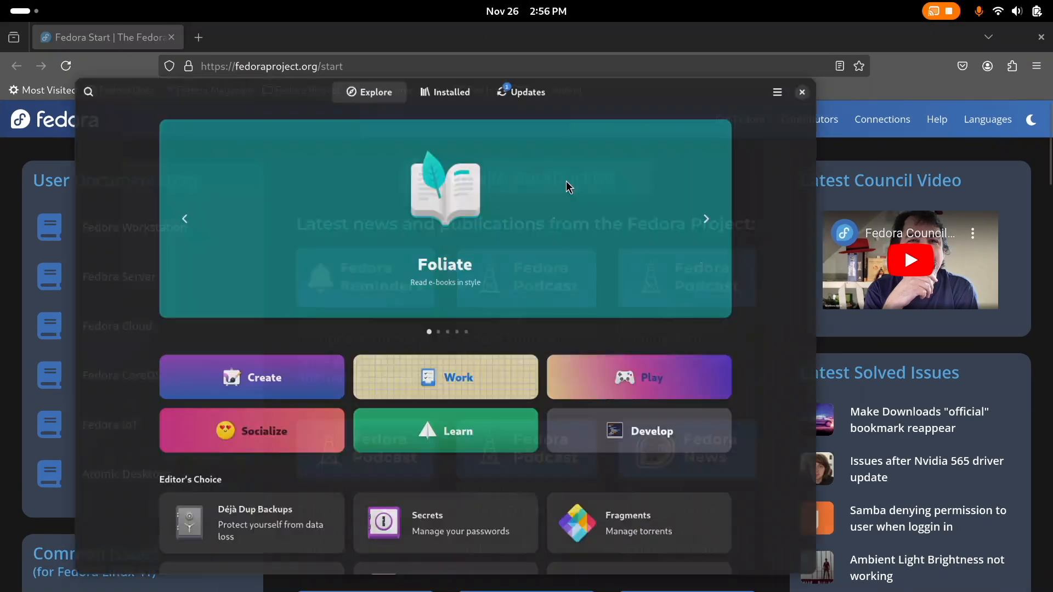
# Check the pending Secure Boot firmware update in GNOME Software, then close it
pyautogui.click(529, 92)
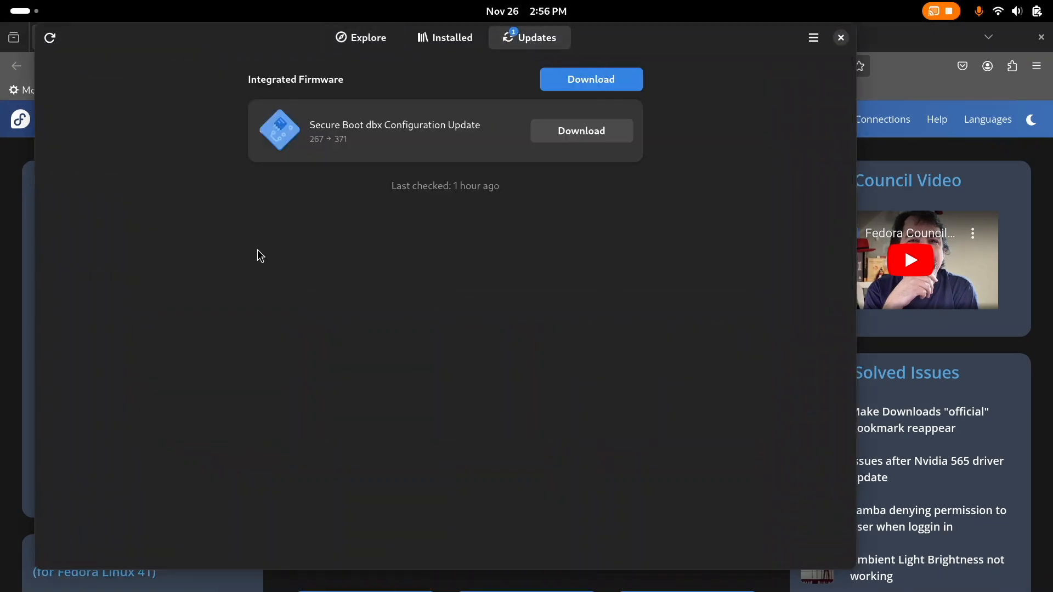
pyautogui.moveTo(418, 433)
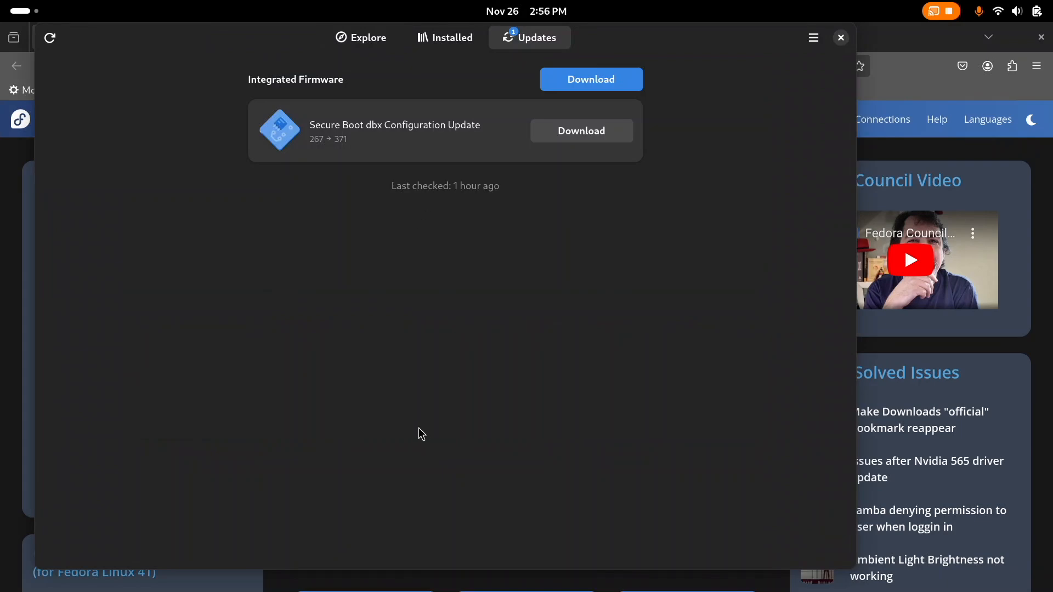
pyautogui.moveTo(698, 74)
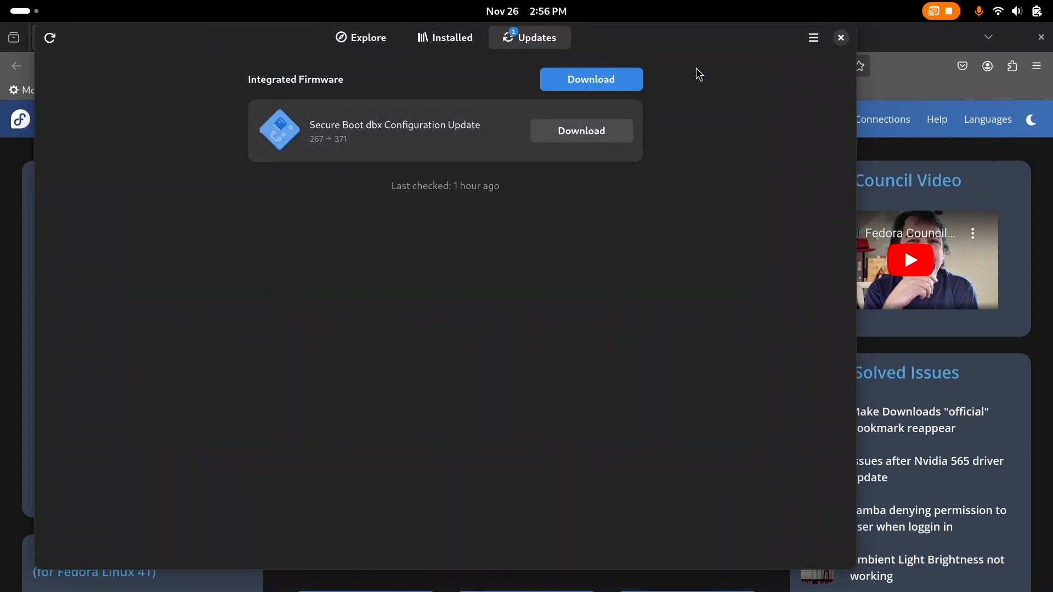
pyautogui.click(840, 37)
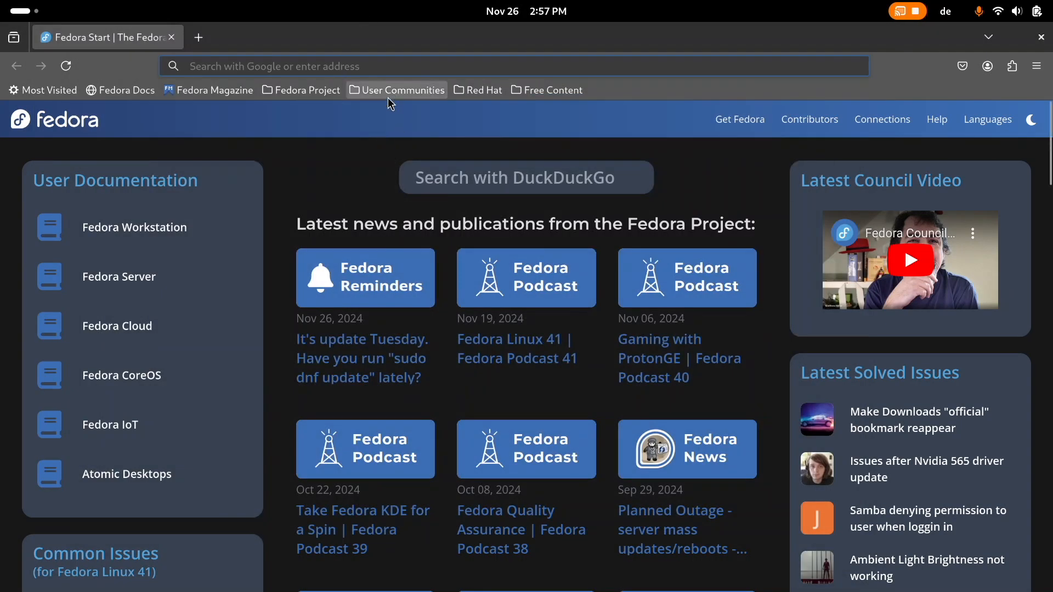
# Go to github.com/mylinuxforwork/dotfiles in the browser
pyautogui.write('google.com/')
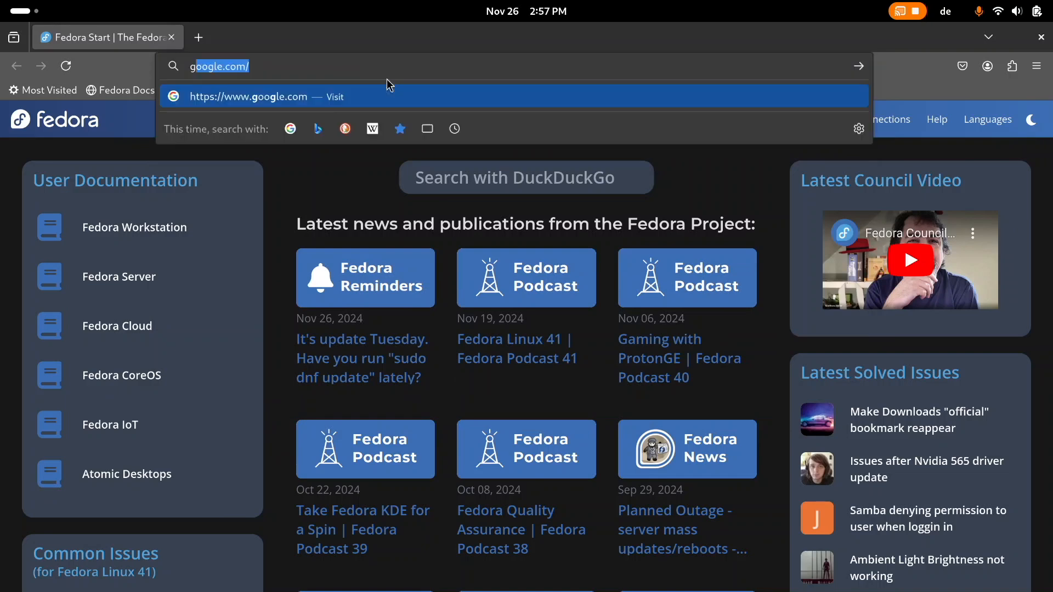
pyautogui.write('github.com/')
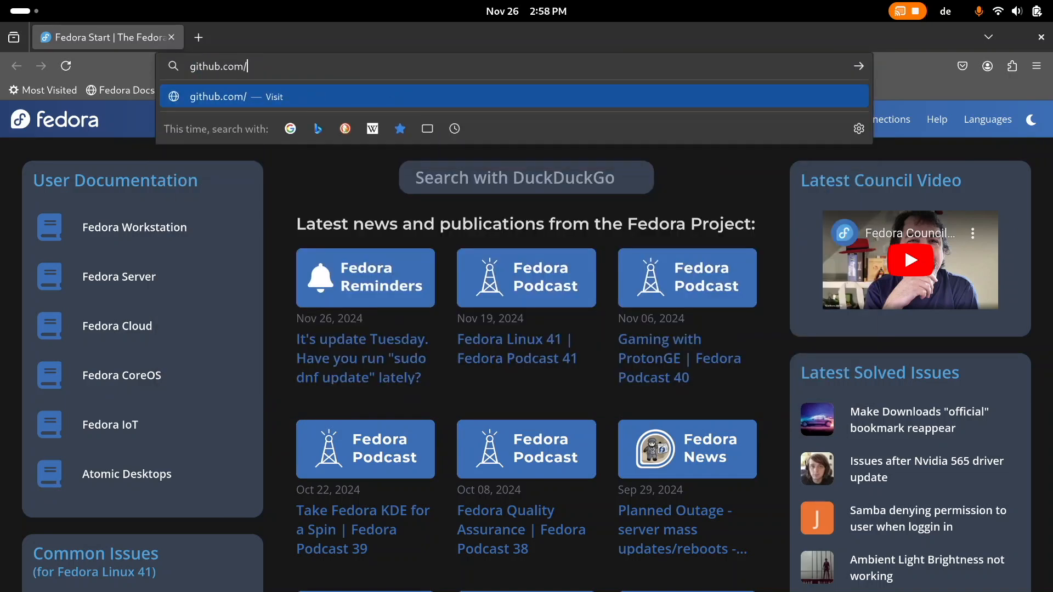
pyautogui.write('mylinuxfor')
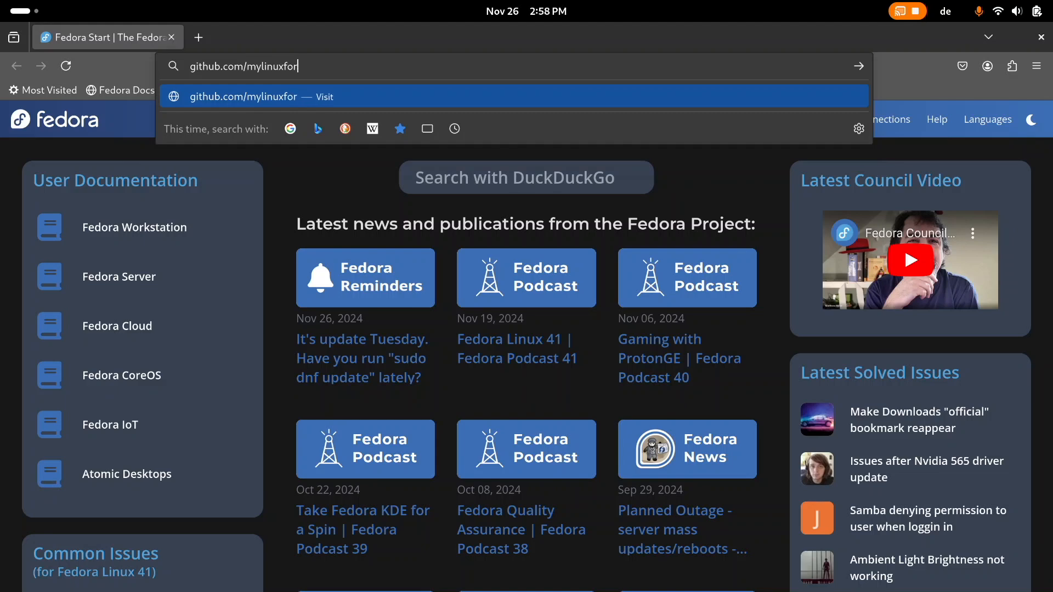
pyautogui.write('work/dotfiles')
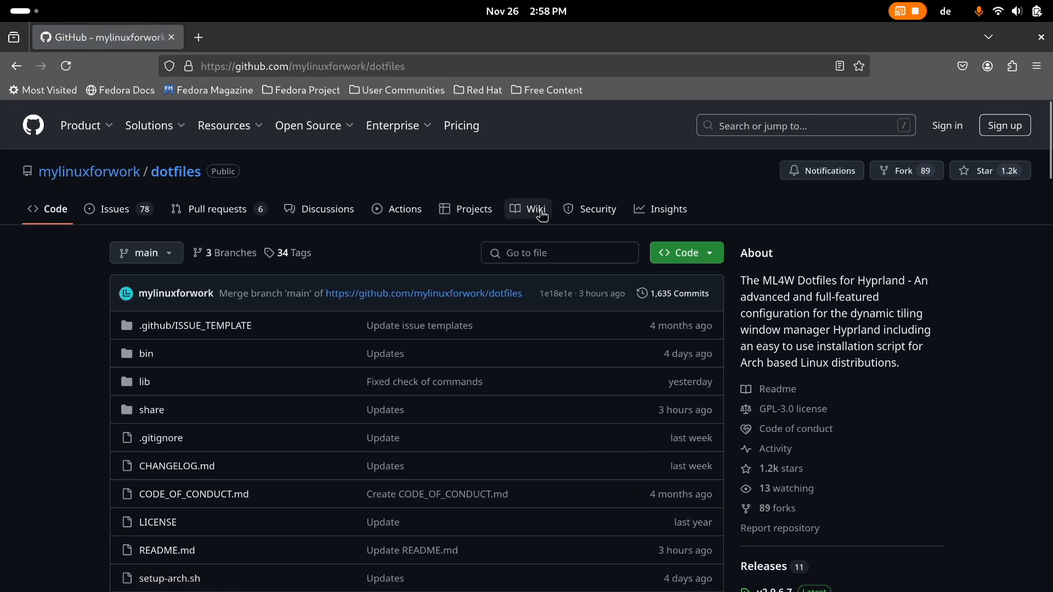
# Open the wiki's Installation page and copy the Fedora Linux setup command
pyautogui.click(535, 209)
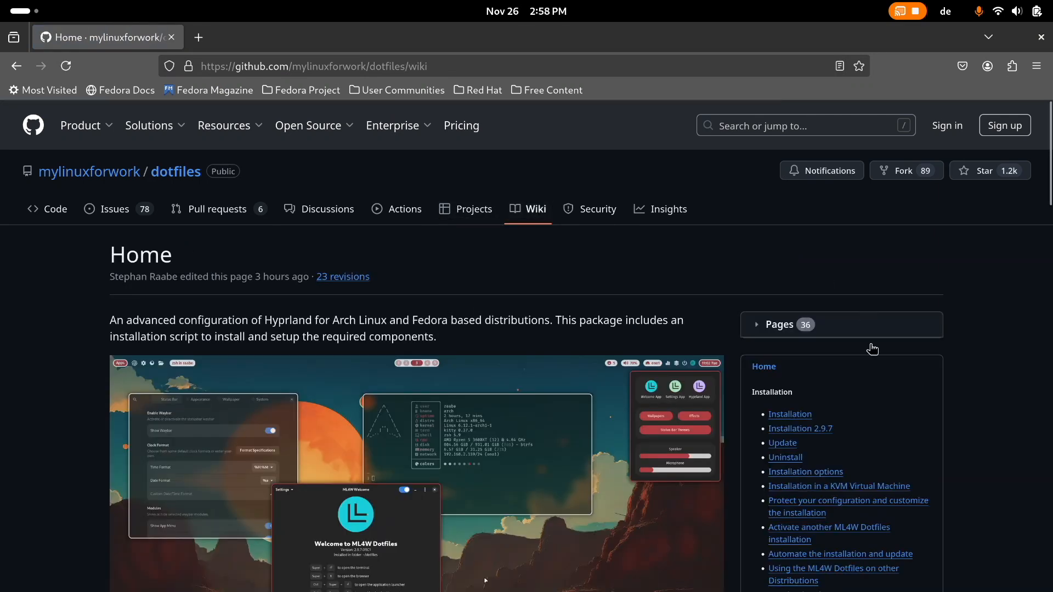
pyautogui.click(790, 413)
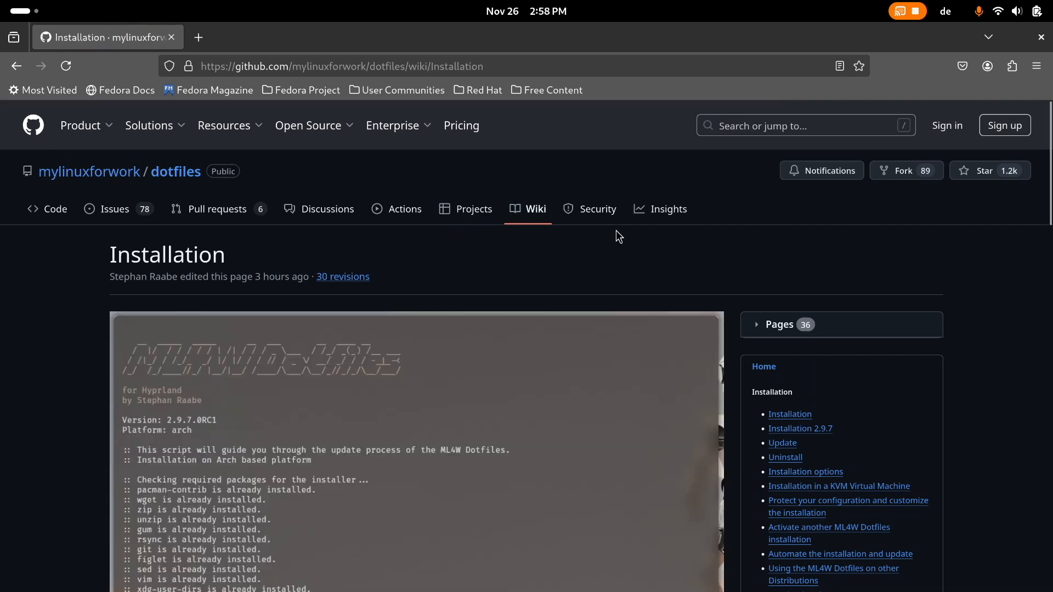
pyautogui.scroll(-3)
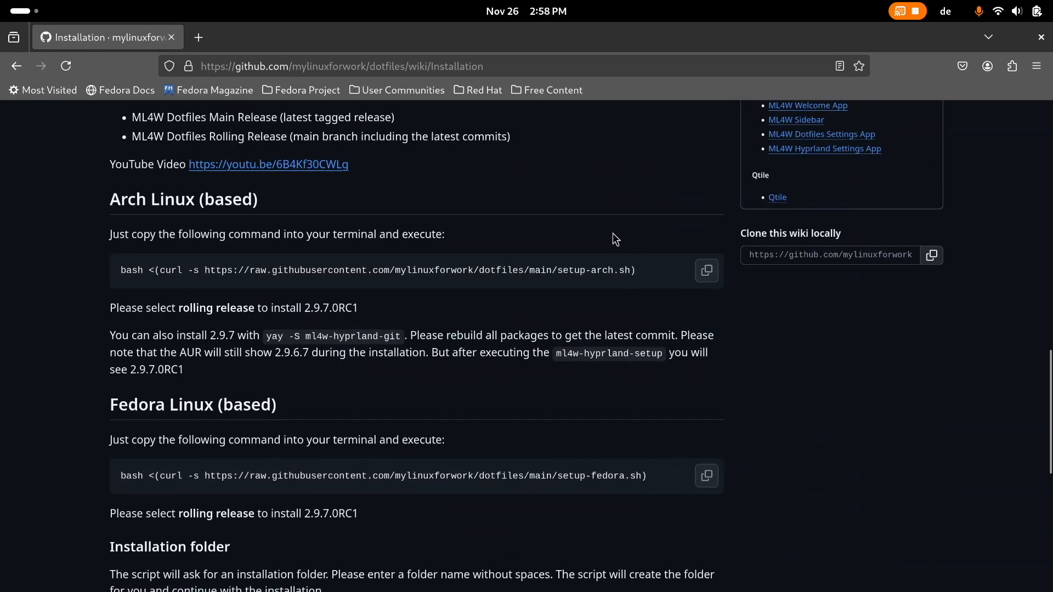
pyautogui.scroll(-3)
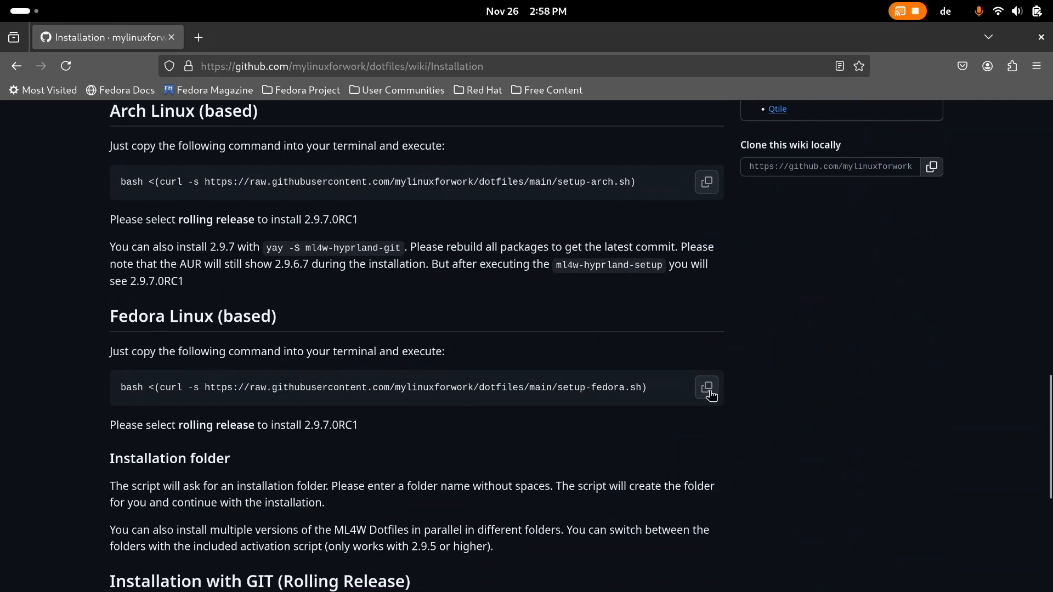
pyautogui.click(706, 388)
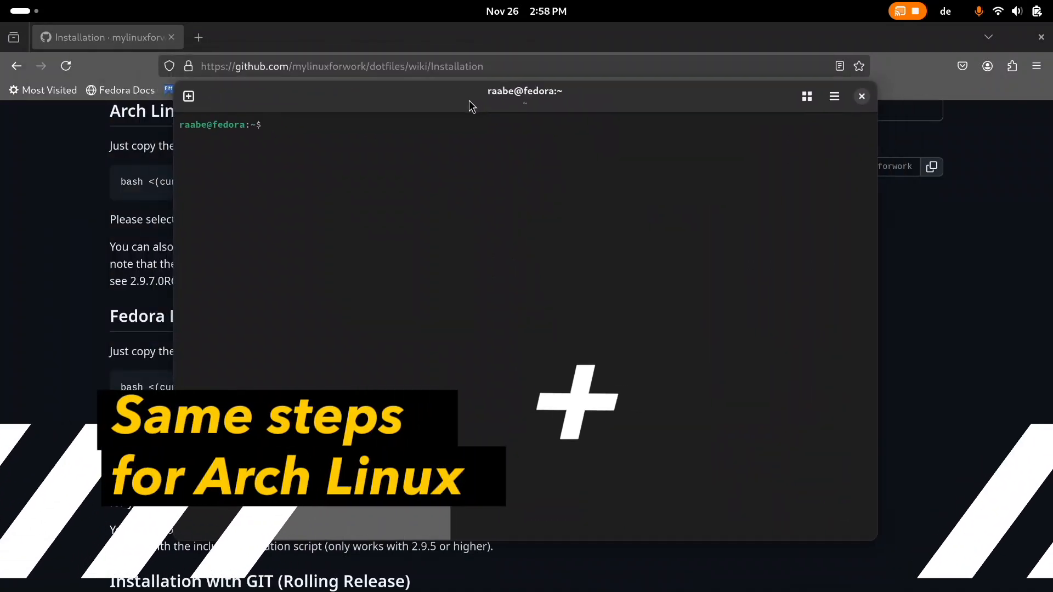
# Paste and run the ML4W Fedora setup command, answering y to install
pyautogui.write('bash <(curl -s https://raw.githubusercontent.com/mylinuxforwork/dotfiles/main/setup-fedora.sh)')
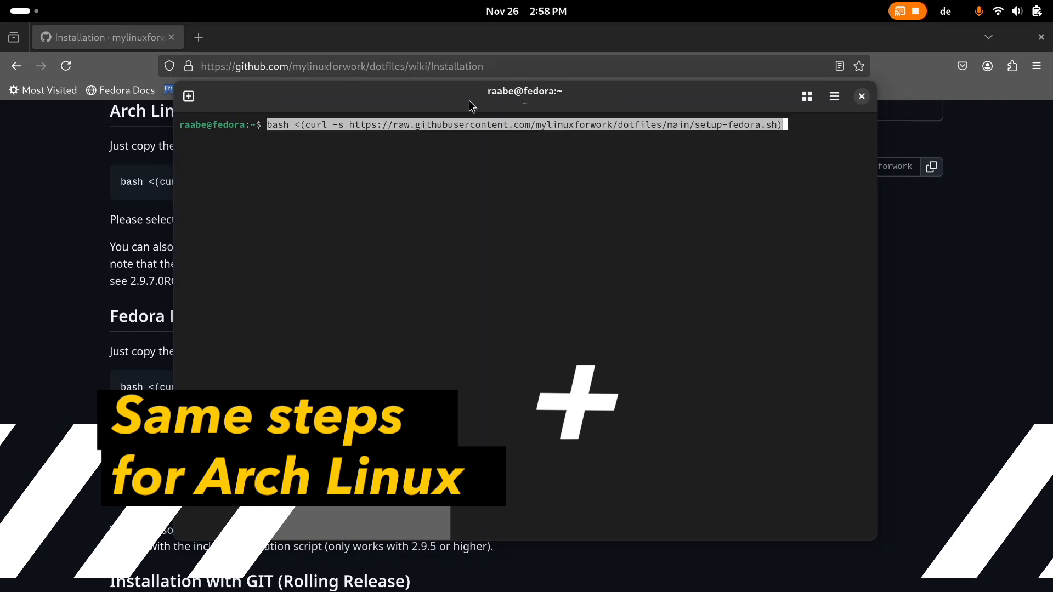
pyautogui.press('Return')
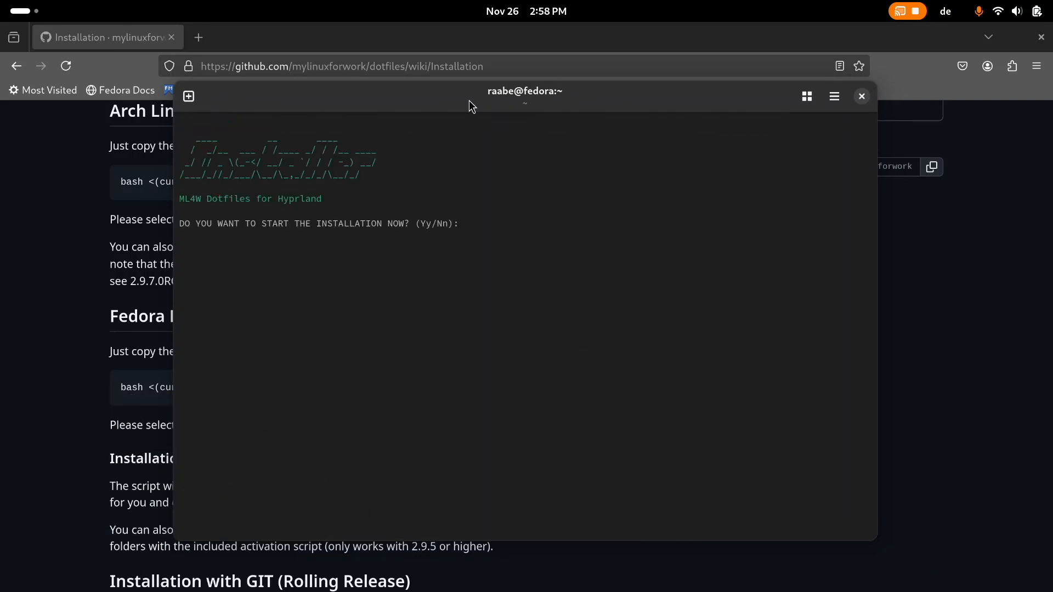
pyautogui.write('y')
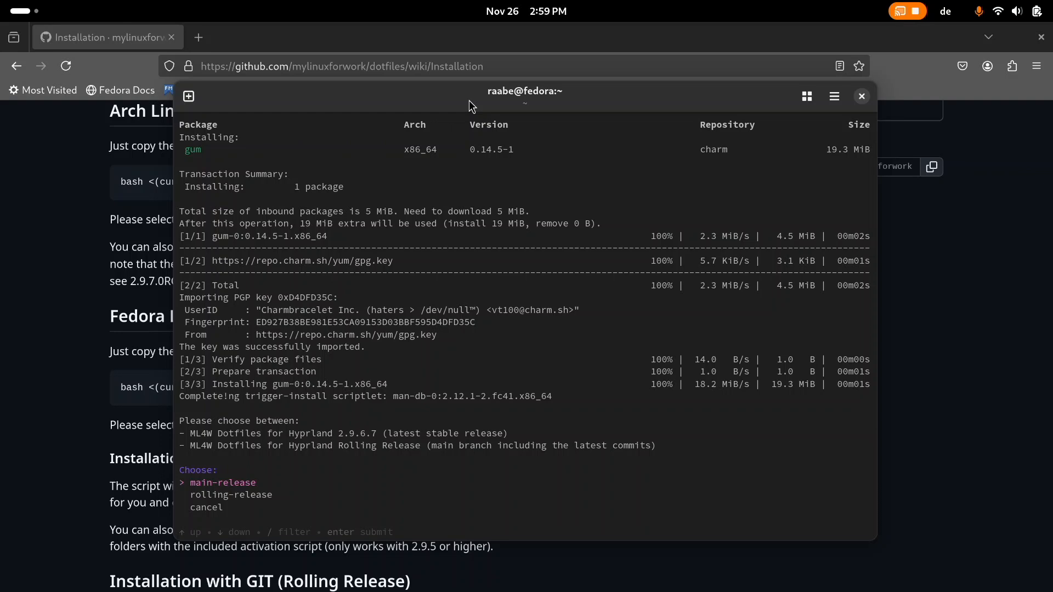
# Select the rolling release so the installer starts setting up Hyprland
pyautogui.press('Down')
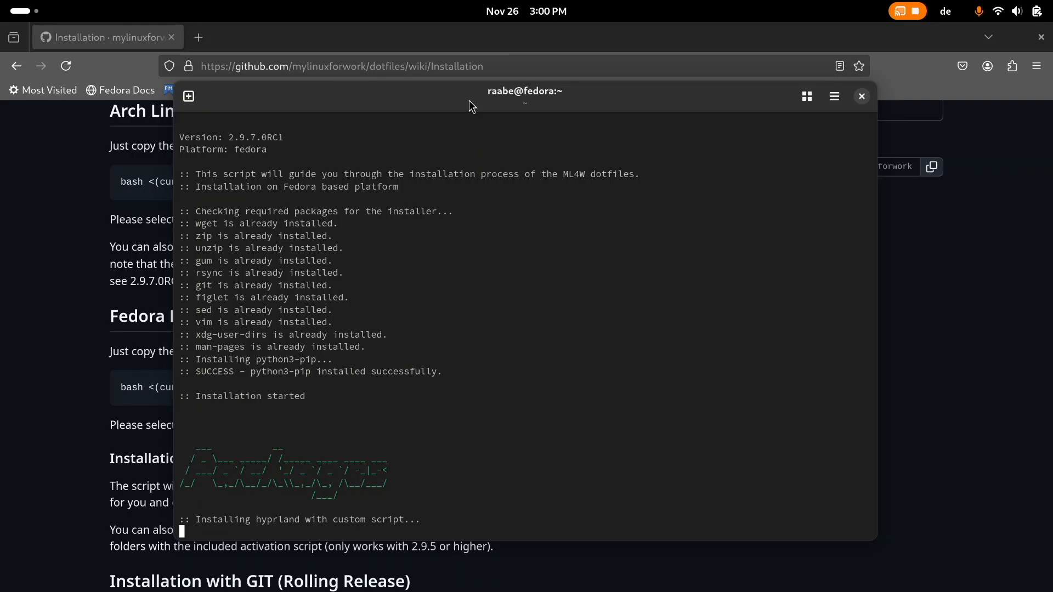
pyautogui.moveTo(120, 89)
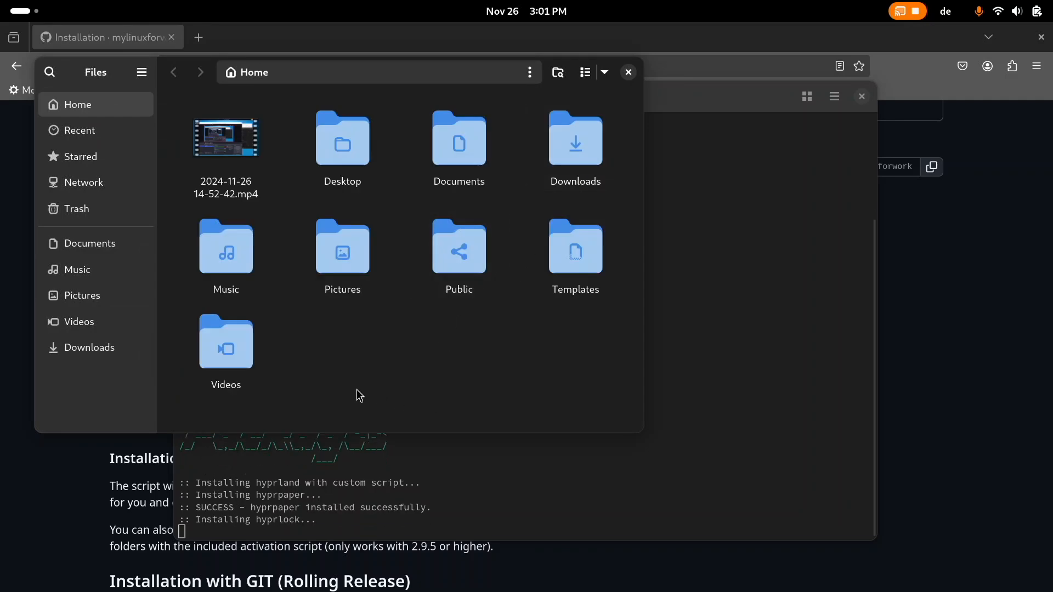
# Show hidden files in Home and open .ml4w-hyprland/log to view the logs
pyautogui.rightClick(475, 326)
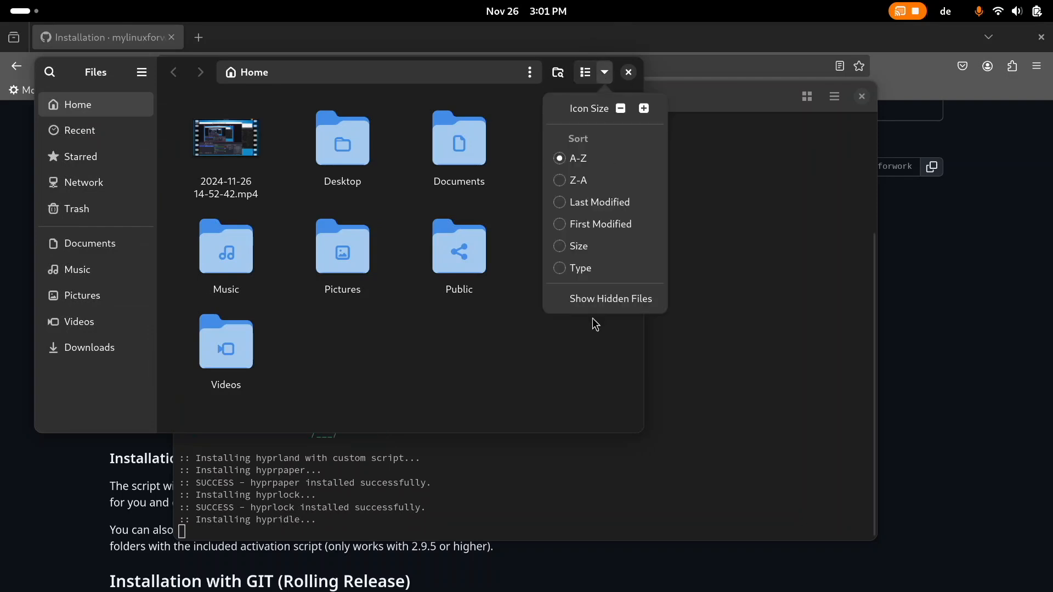
pyautogui.click(611, 298)
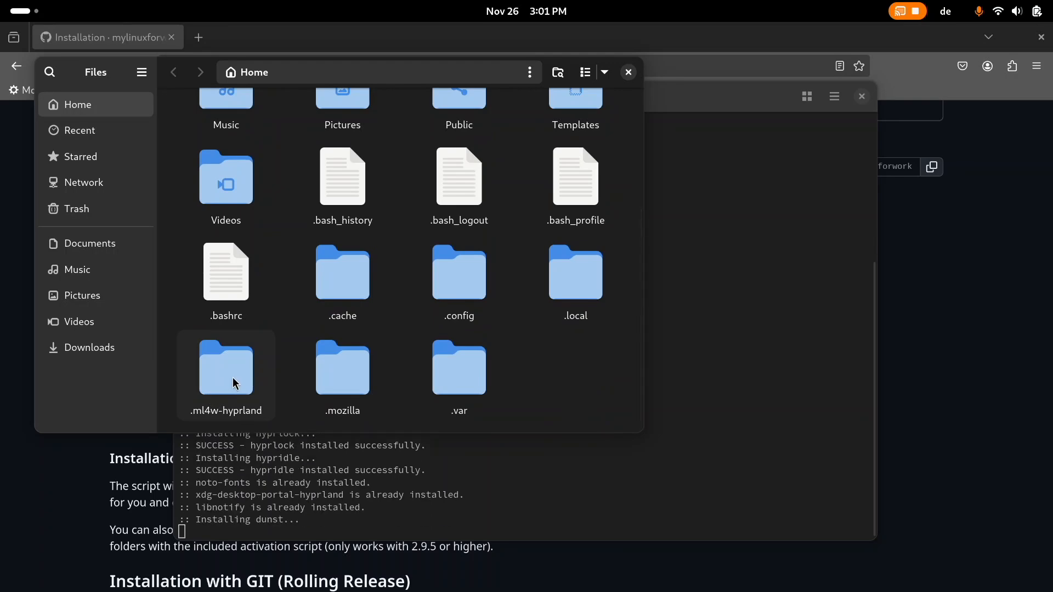
pyautogui.doubleClick(225, 365)
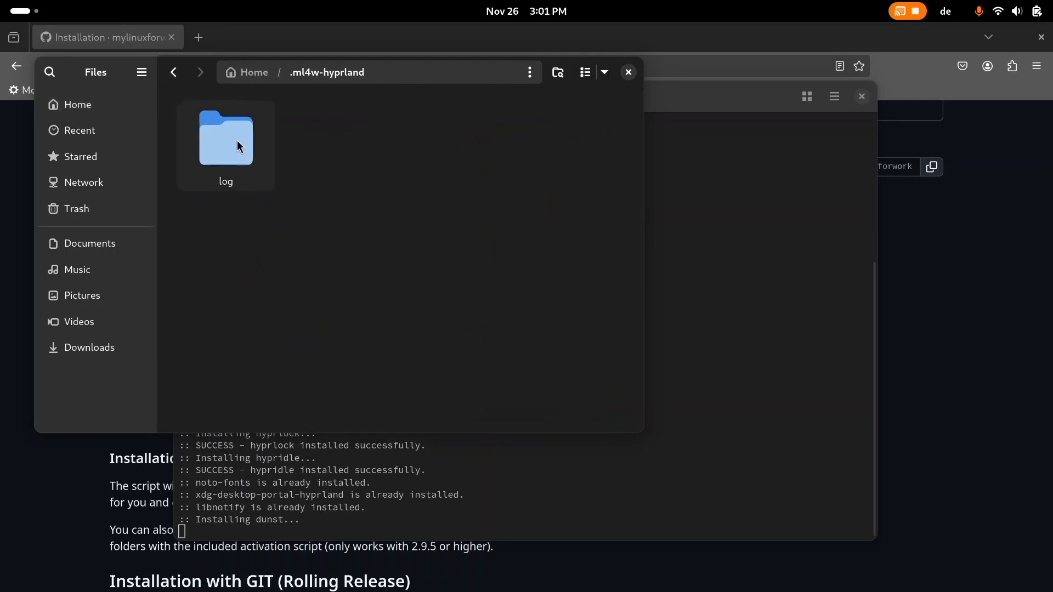
pyautogui.doubleClick(225, 138)
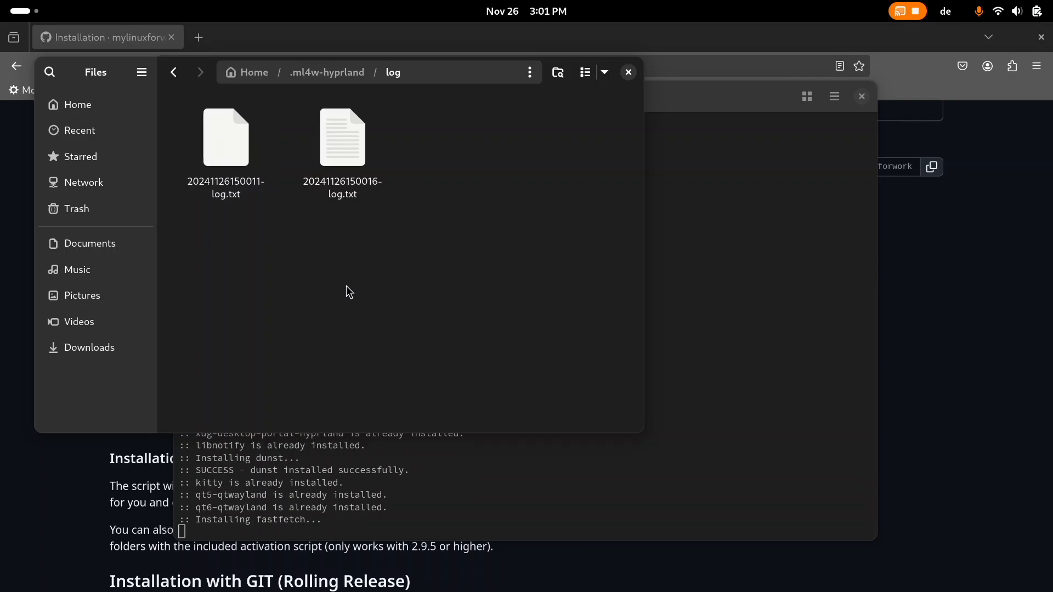
pyautogui.click(225, 137)
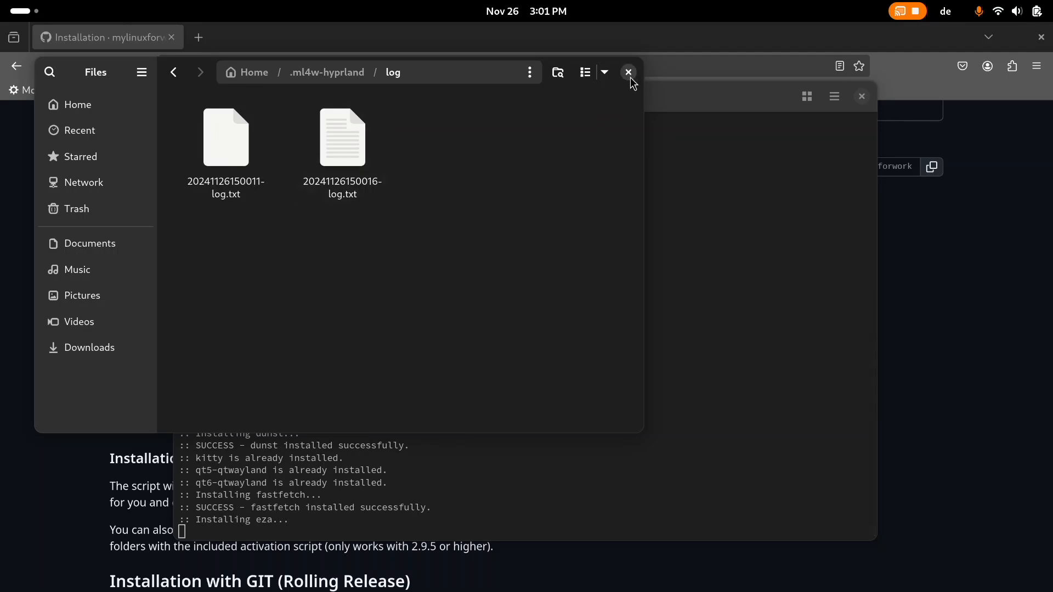
# Close Files and follow the installer's package installs and config backup
pyautogui.click(628, 72)
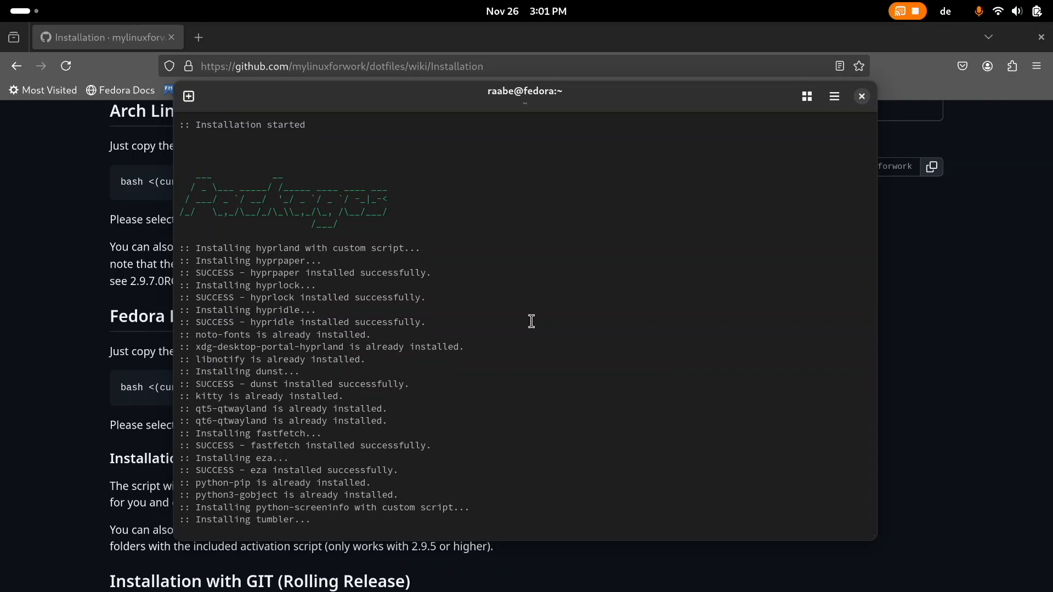
pyautogui.scroll(-3)
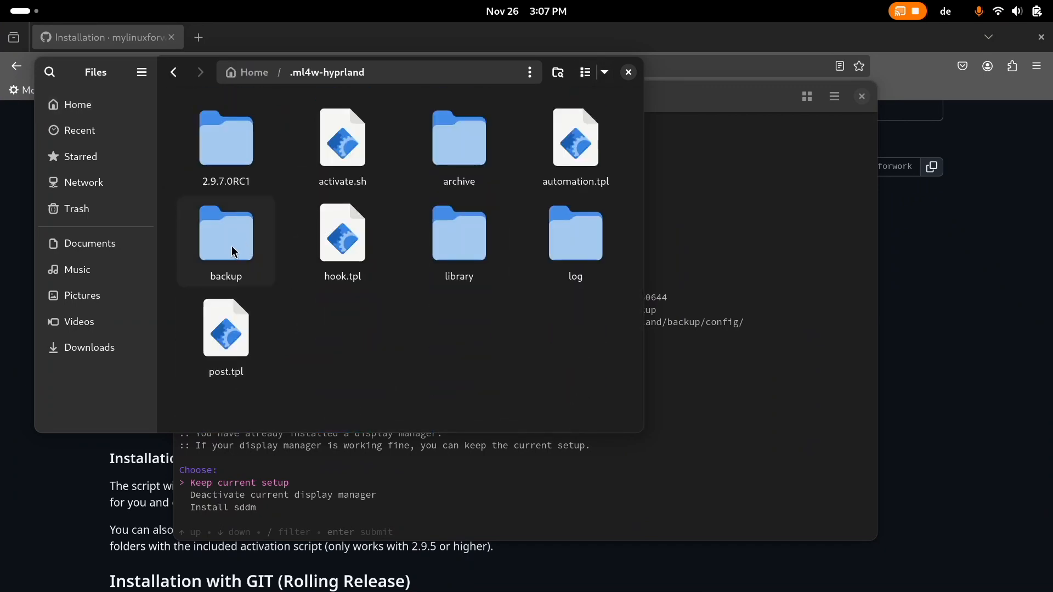
pyautogui.doubleClick(225, 234)
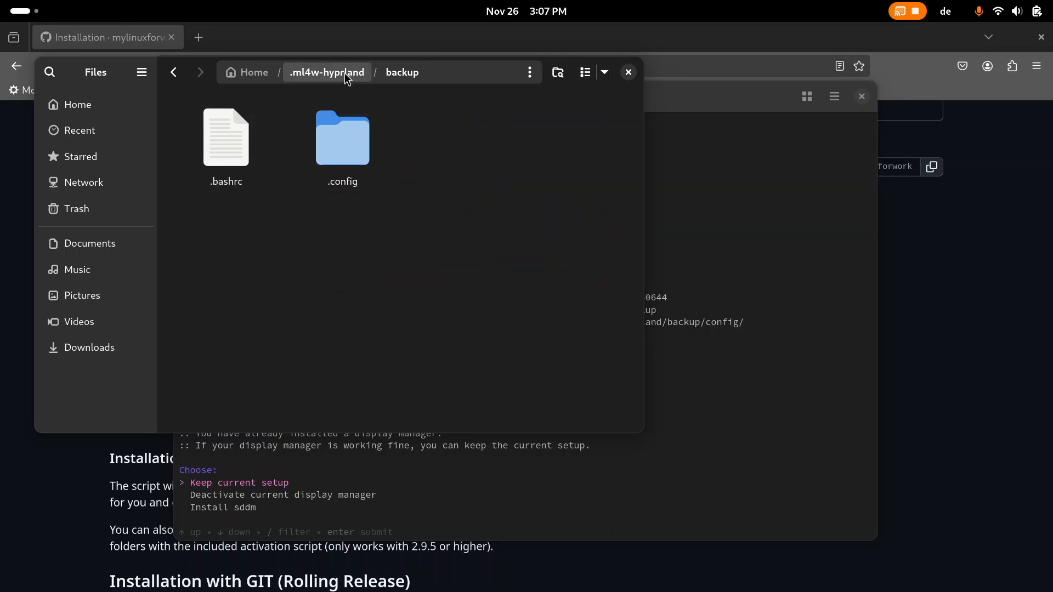
pyautogui.click(326, 72)
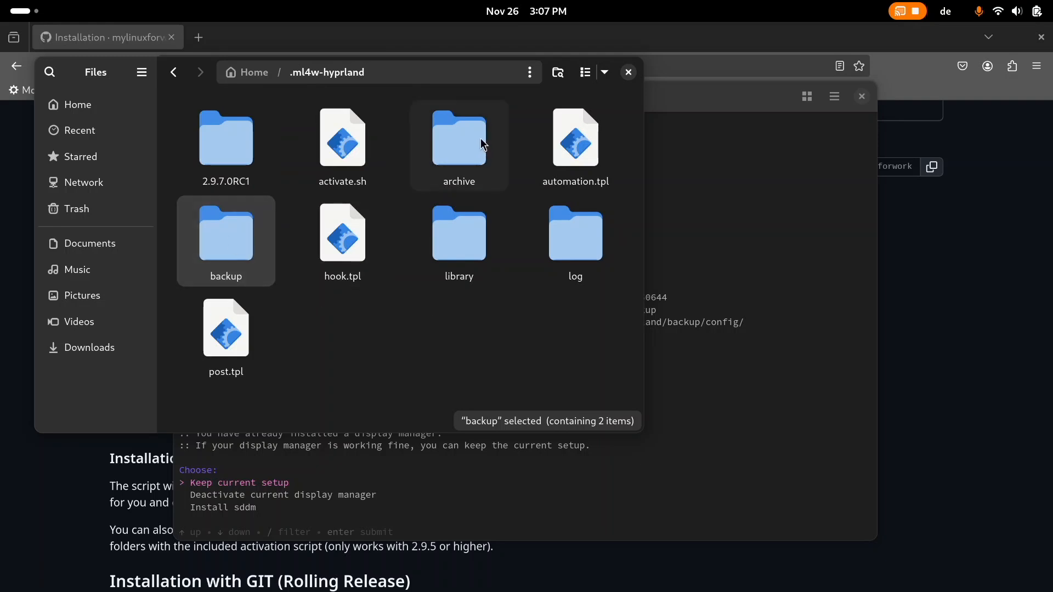
pyautogui.moveTo(239, 246)
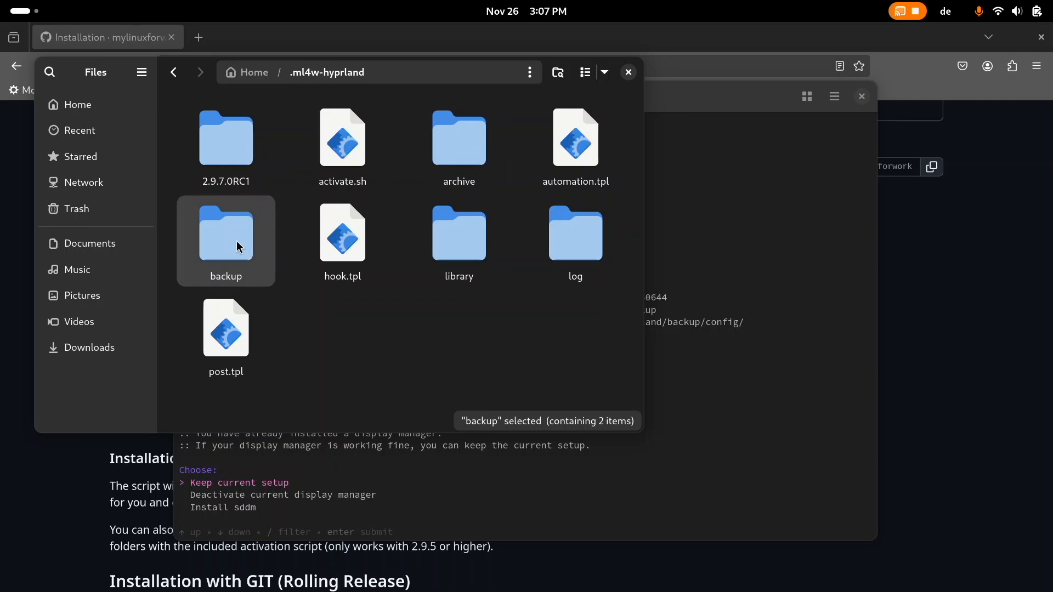
pyautogui.moveTo(628, 72)
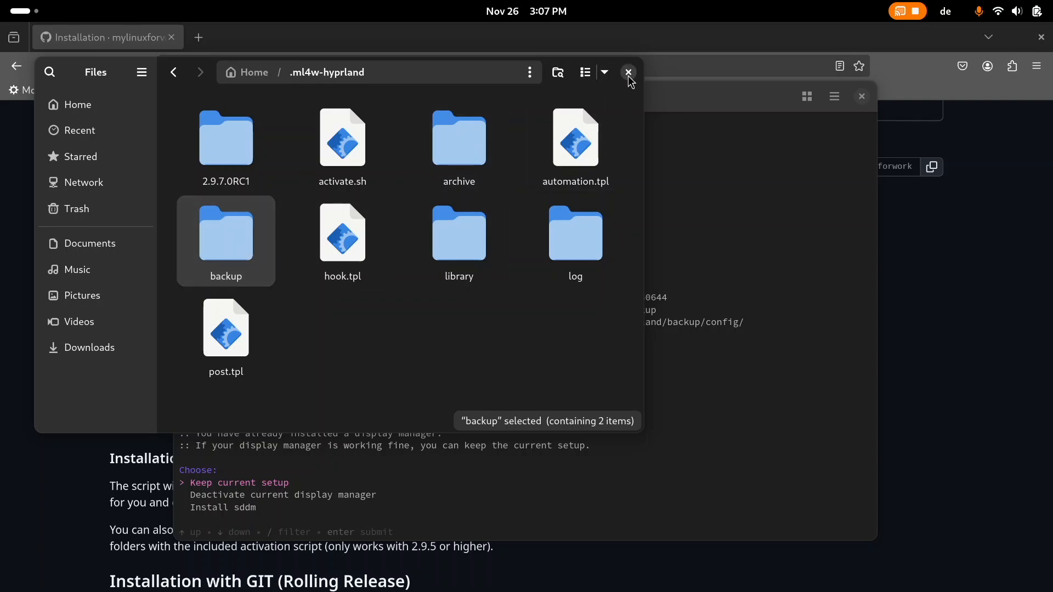
# Close Files and choose 'Keep current setup' for the display manager
pyautogui.click(628, 72)
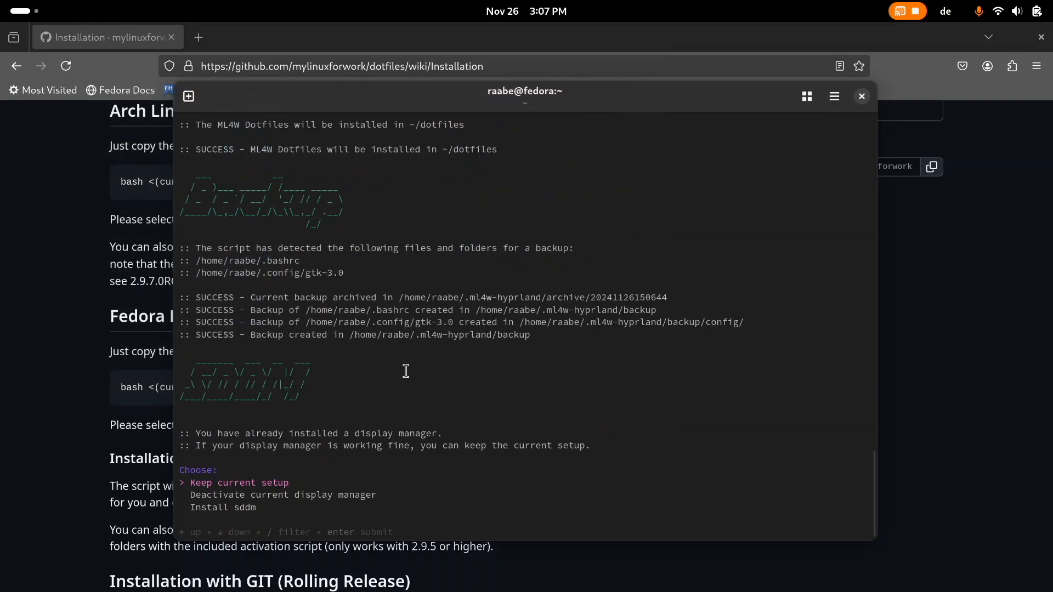
pyautogui.press('Down')
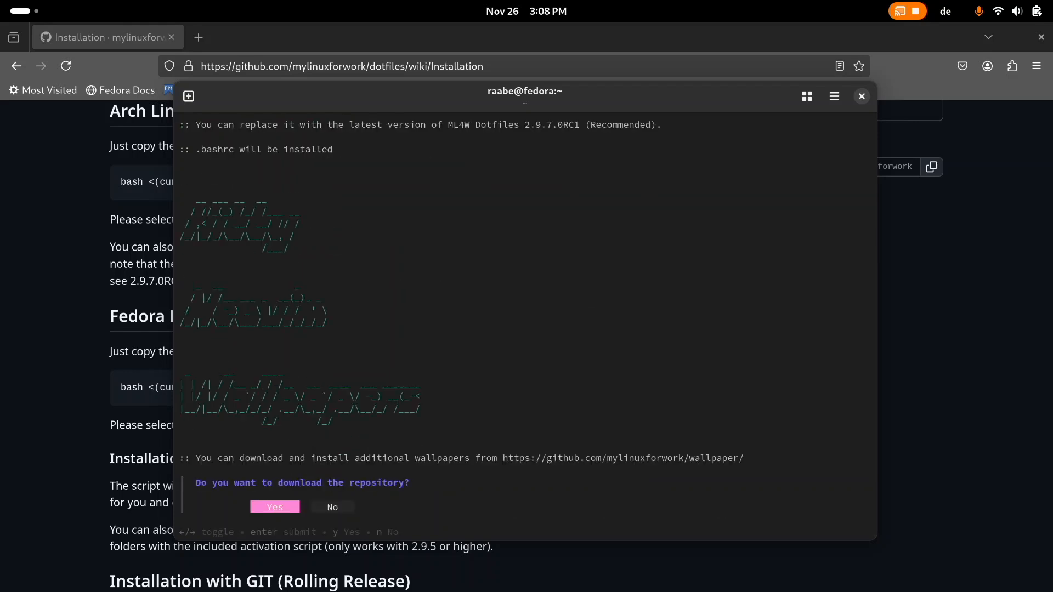
# Accept downloading the wallpaper repository and wait for the reboot prompt
pyautogui.press('Right')
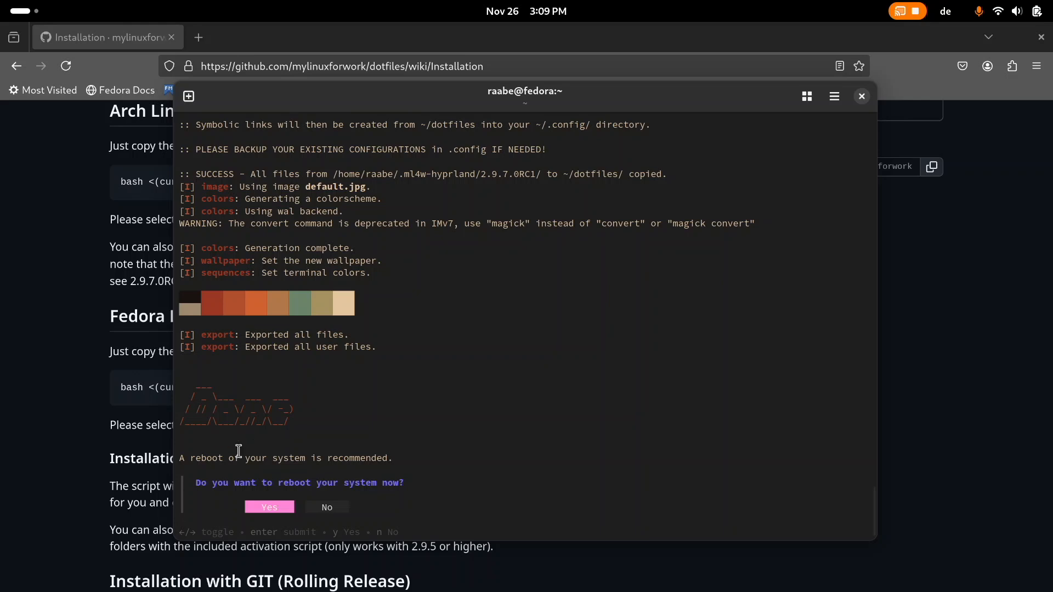
pyautogui.moveTo(376, 407)
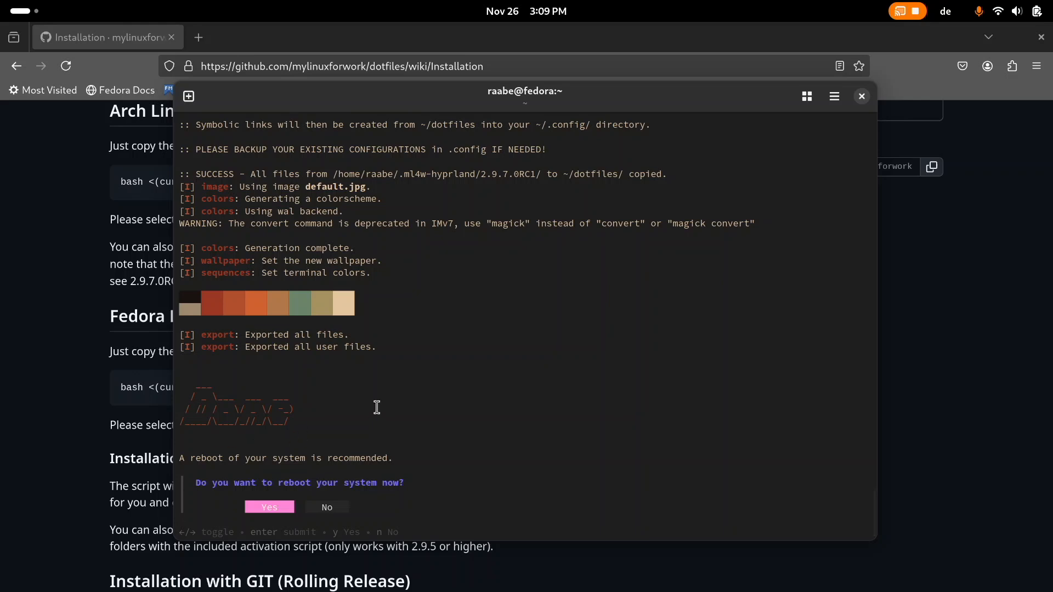
pyautogui.moveTo(611, 267)
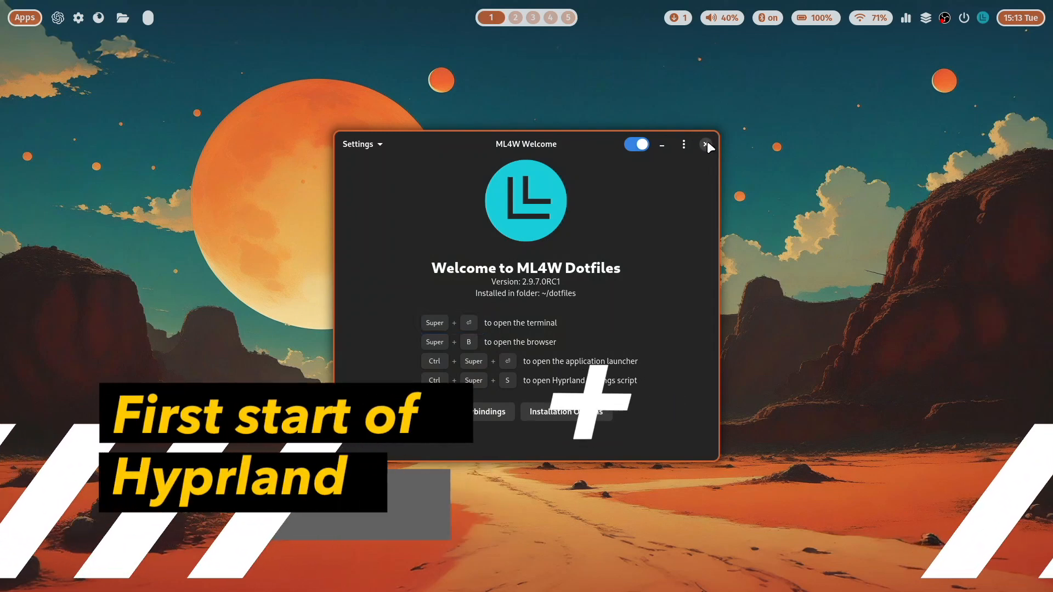
# Close ML4W Welcome, open Nautilus and kitty, then try Rofi and the wlogout menu
pyautogui.click(705, 144)
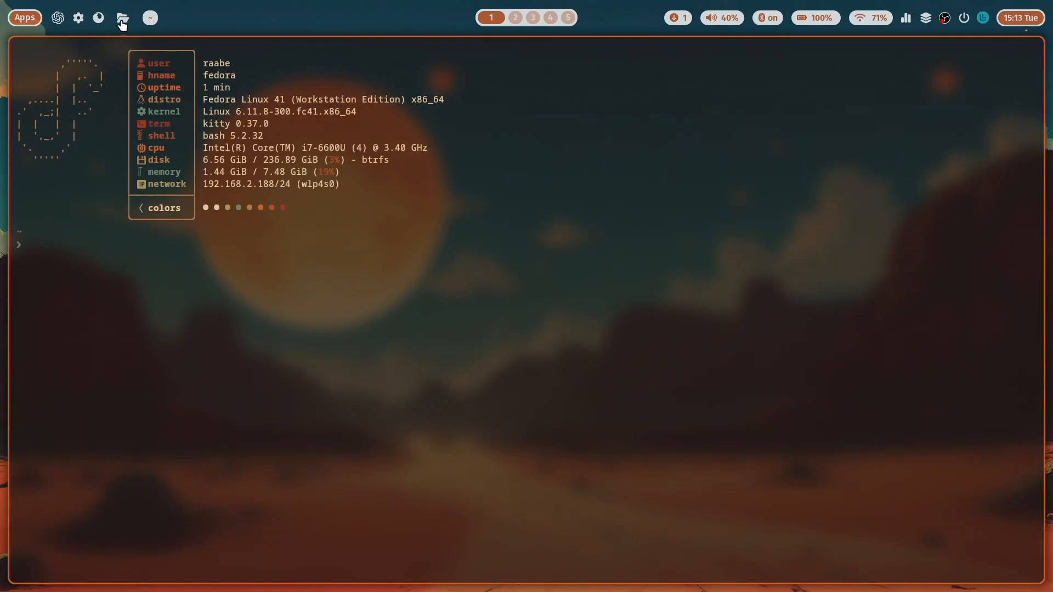
pyautogui.click(121, 17)
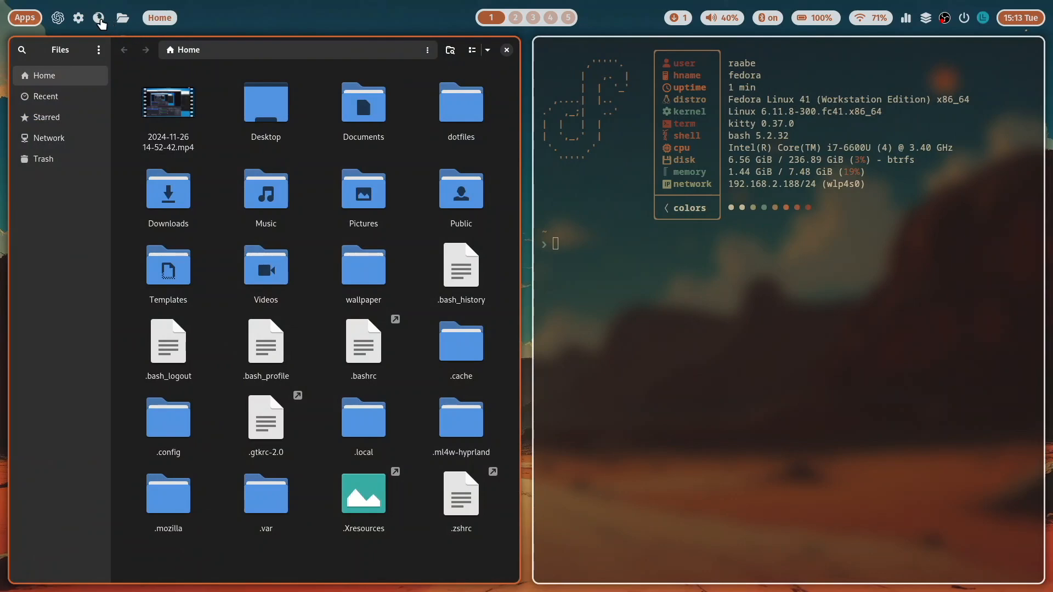
pyautogui.click(98, 18)
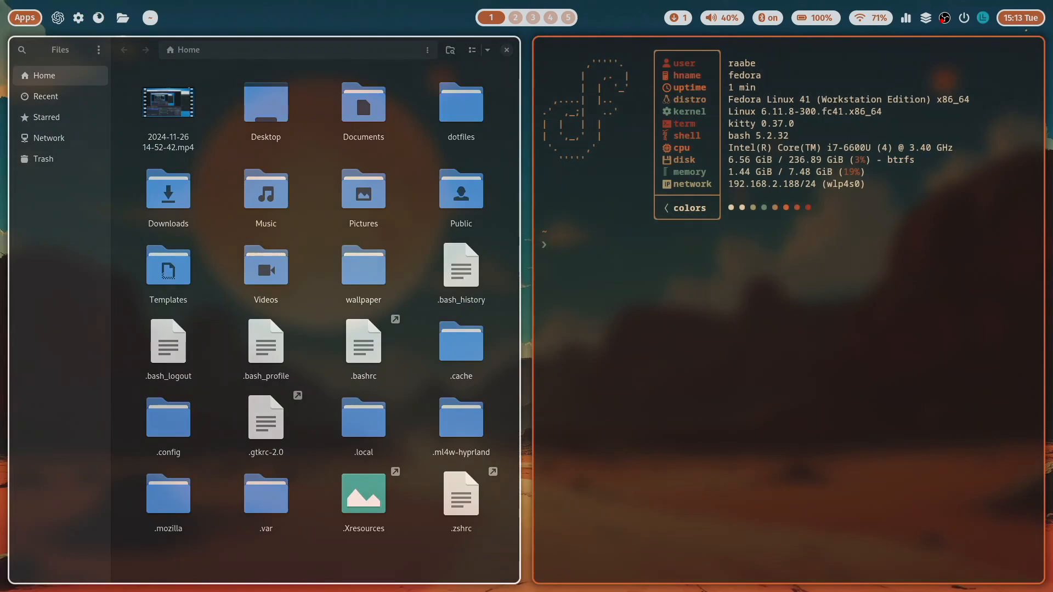
pyautogui.click(24, 17)
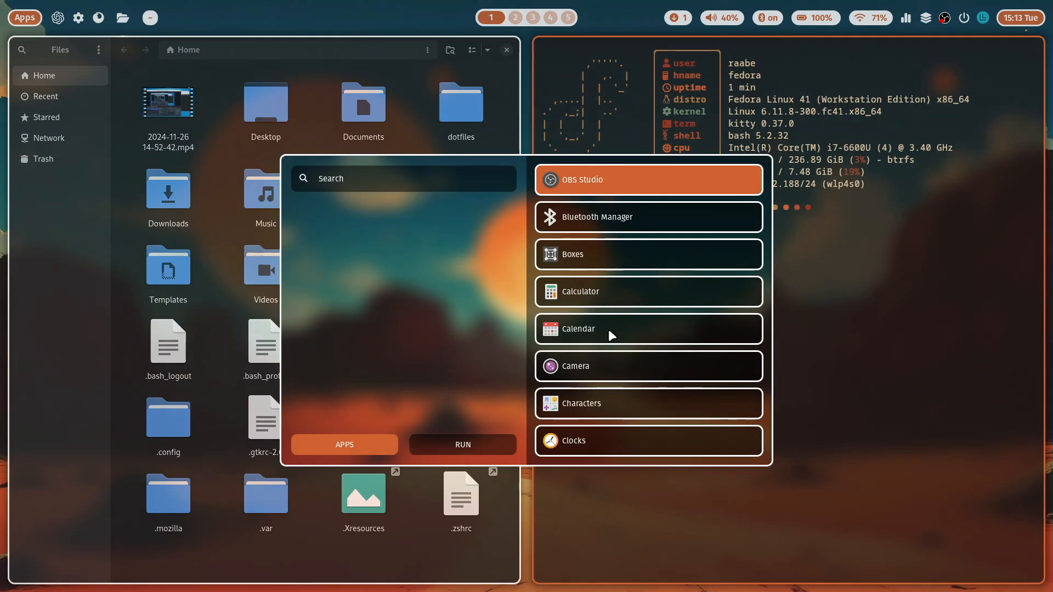
pyautogui.moveTo(578, 334)
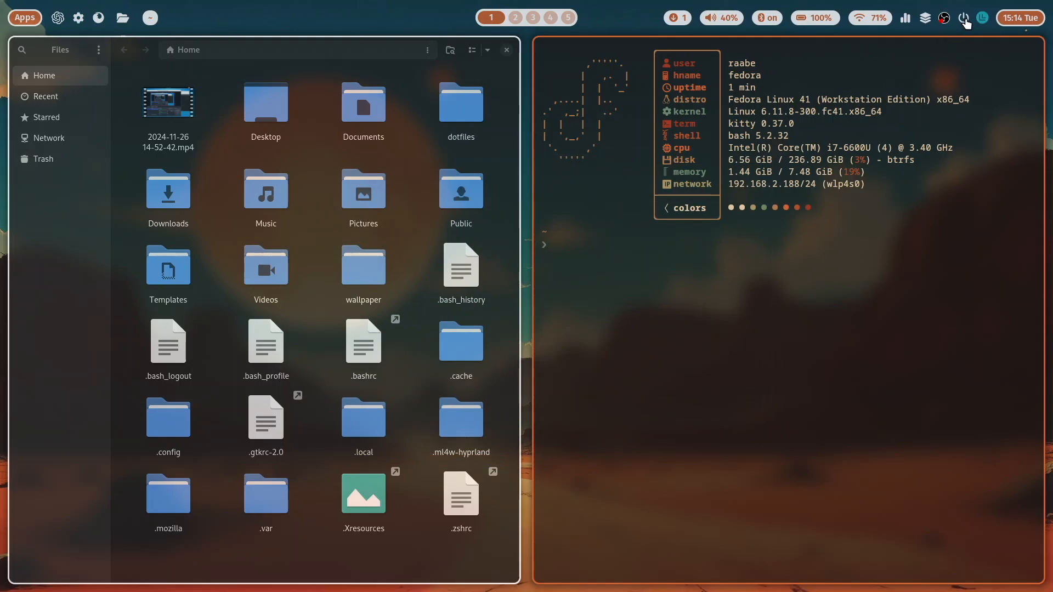
pyautogui.click(964, 17)
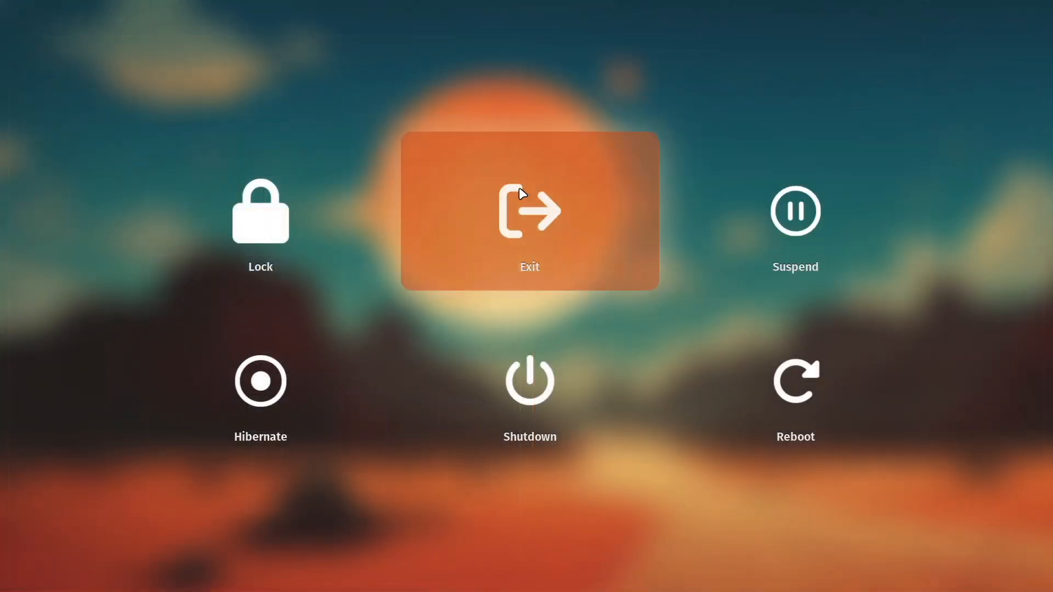
pyautogui.moveTo(260, 212)
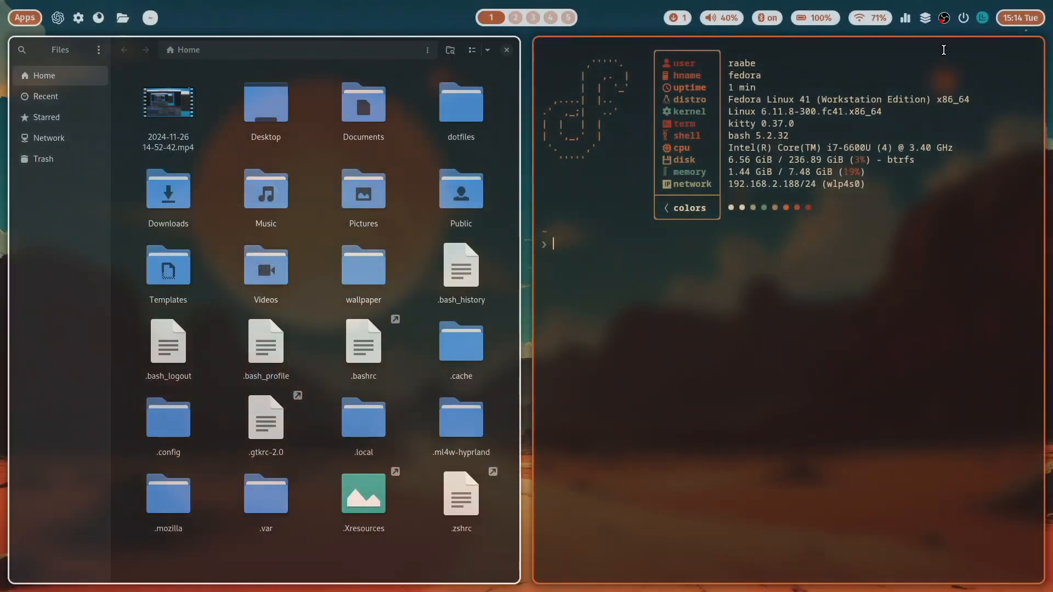
pyautogui.moveTo(983, 17)
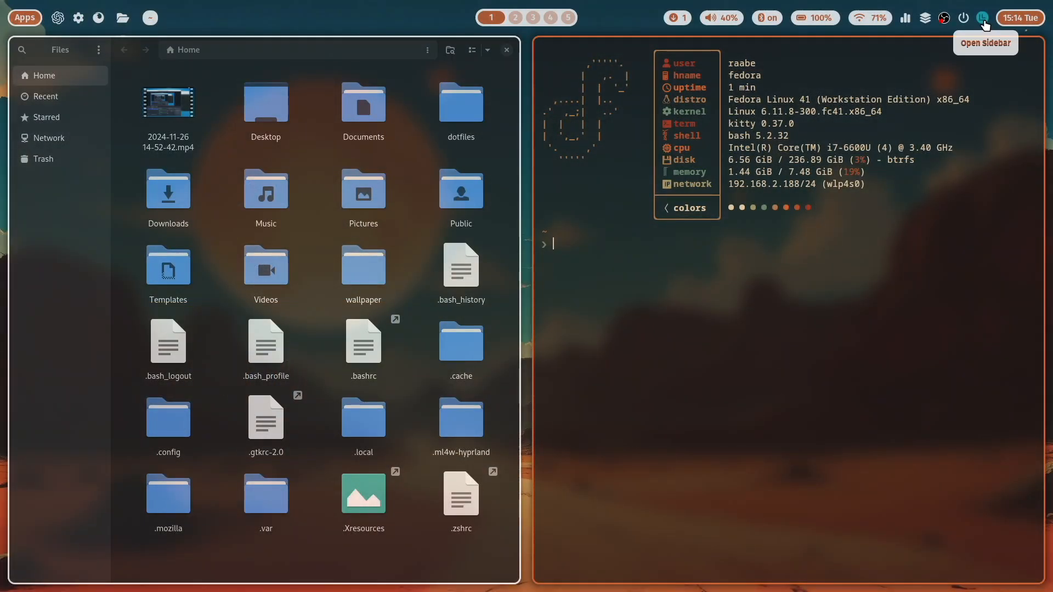
pyautogui.click(983, 17)
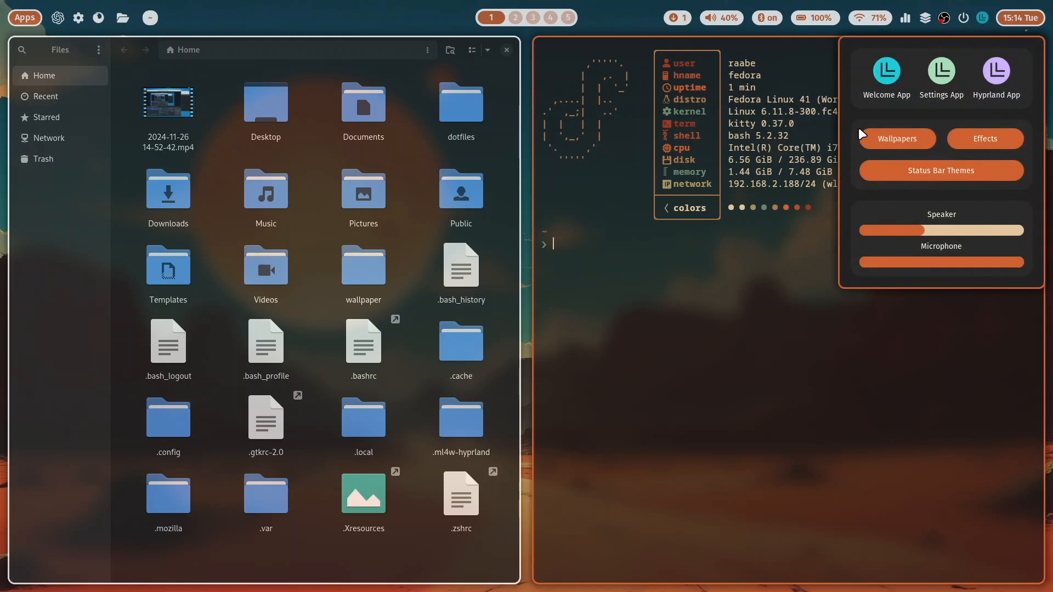
pyautogui.moveTo(864, 113)
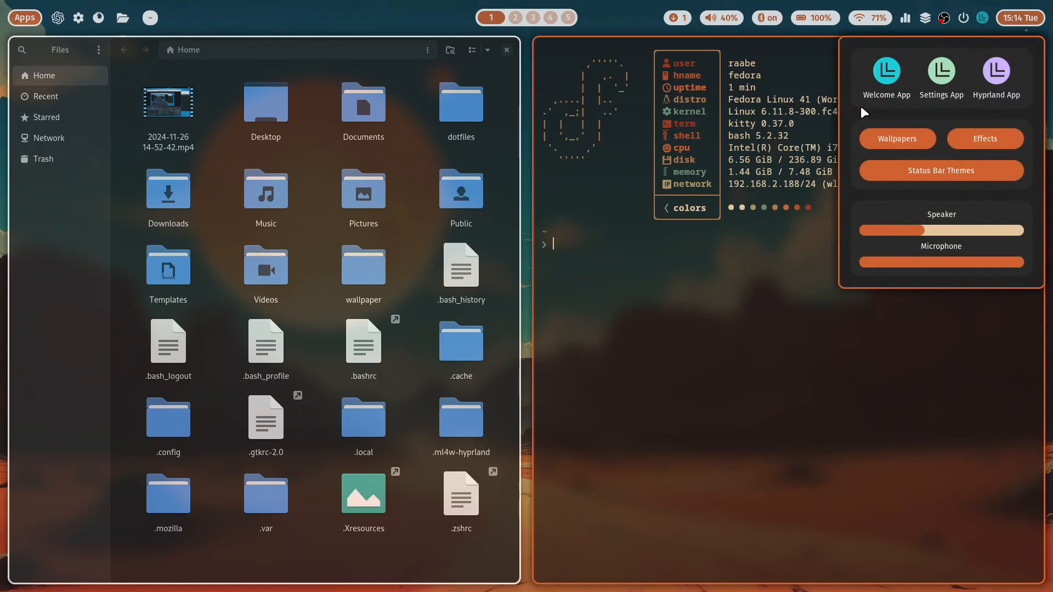
pyautogui.click(885, 76)
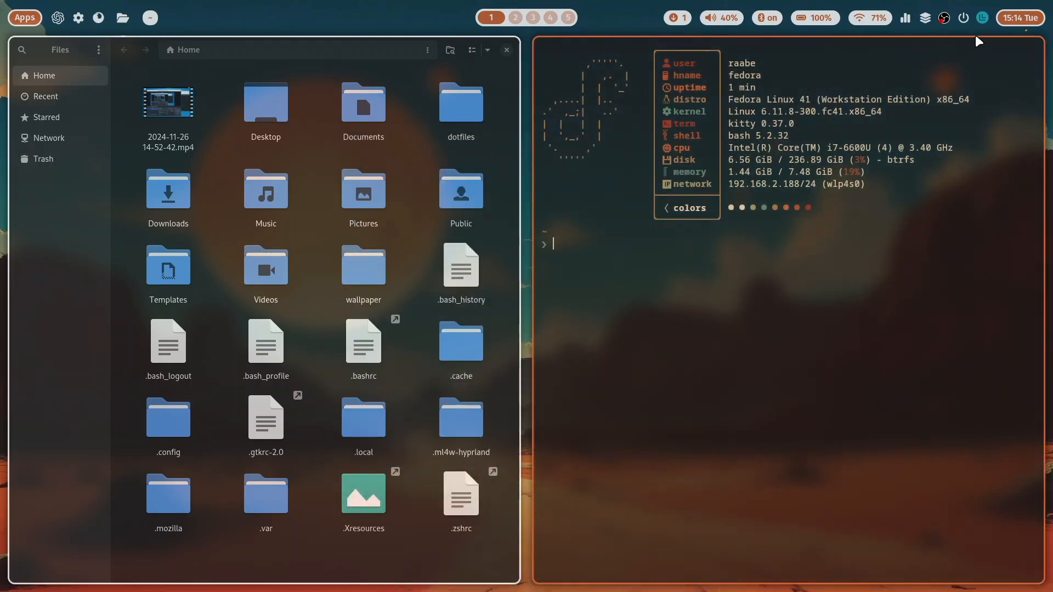
pyautogui.moveTo(735, 173)
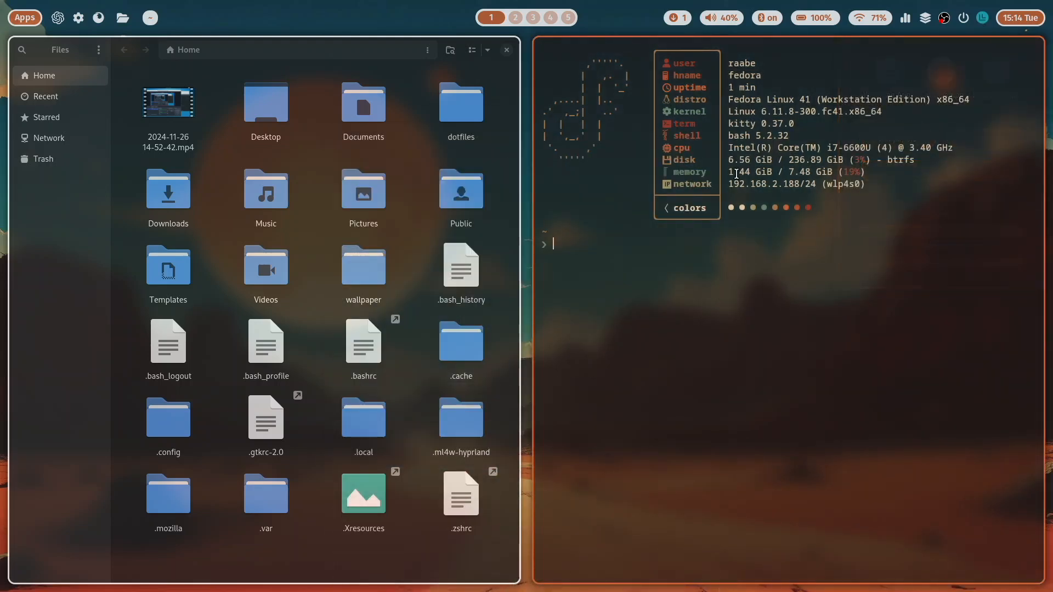
pyautogui.click(984, 18)
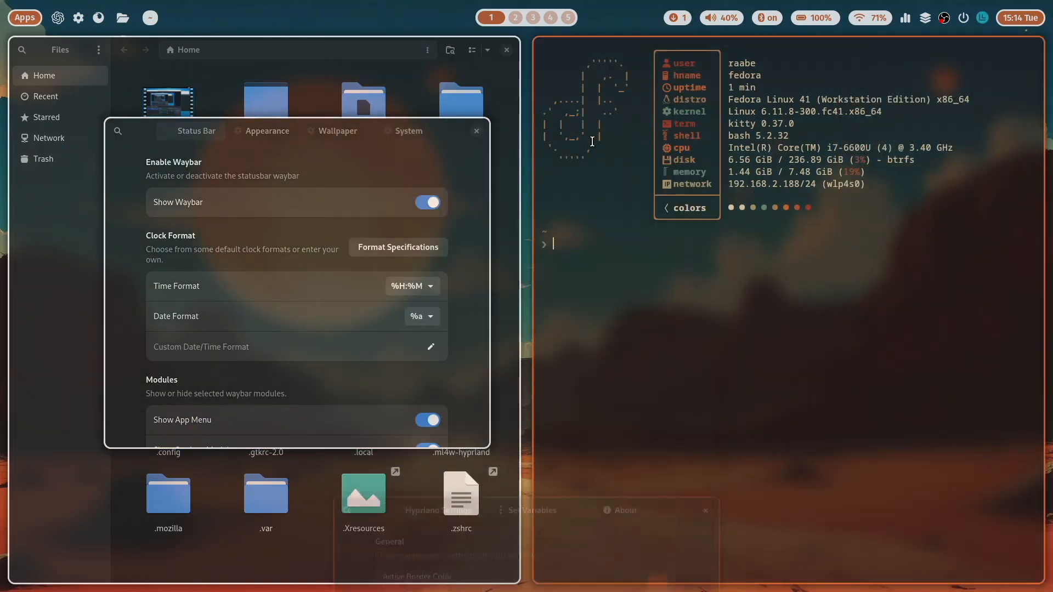
pyautogui.click(476, 130)
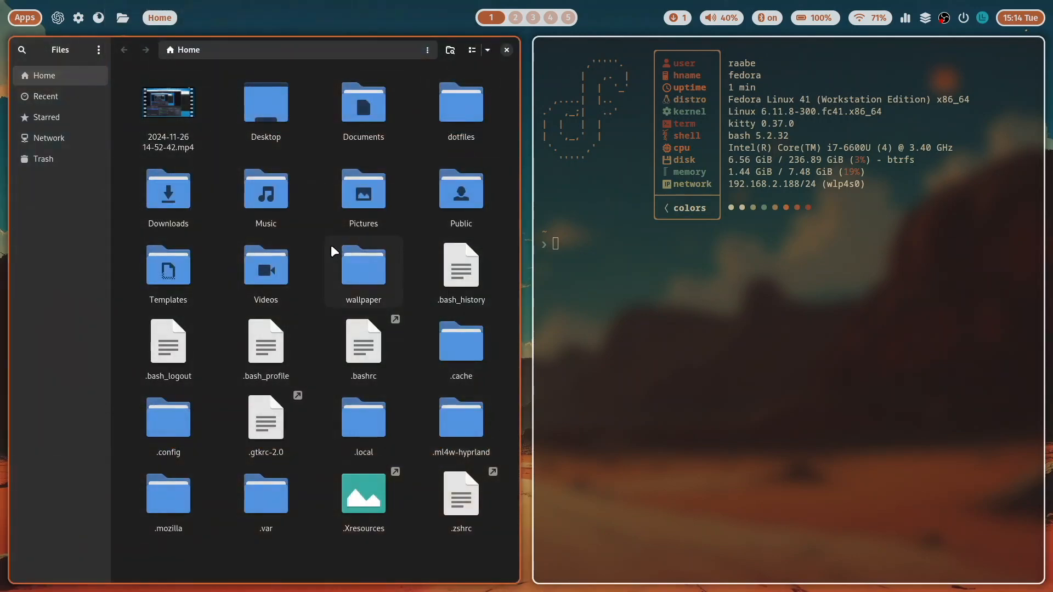
pyautogui.moveTo(317, 288)
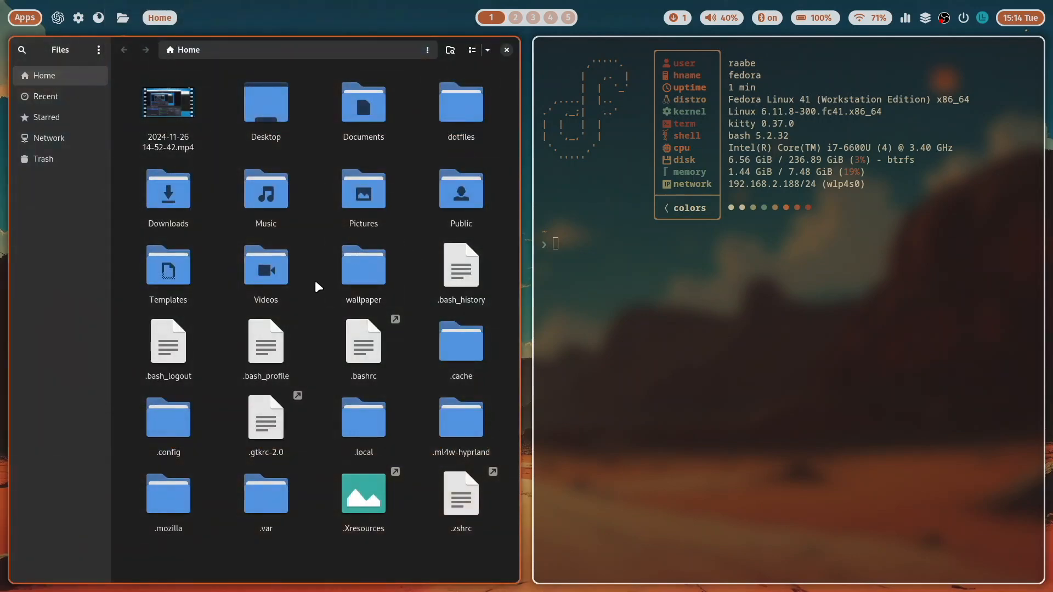
# Submit the password so the yazi install continues, then close the ML4W Welcome window
pyautogui.click(506, 50)
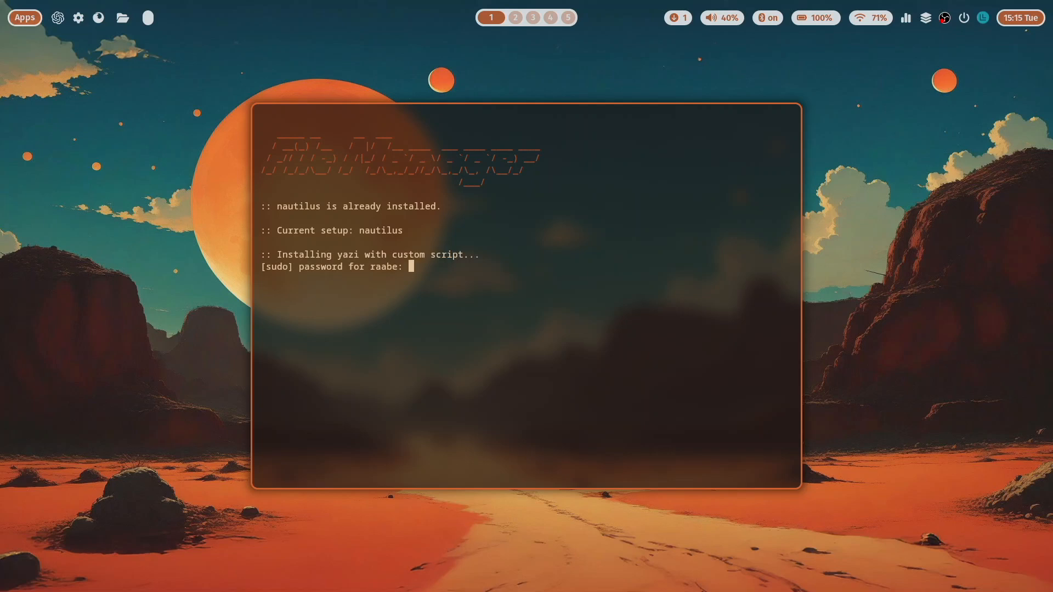
pyautogui.press('Return')
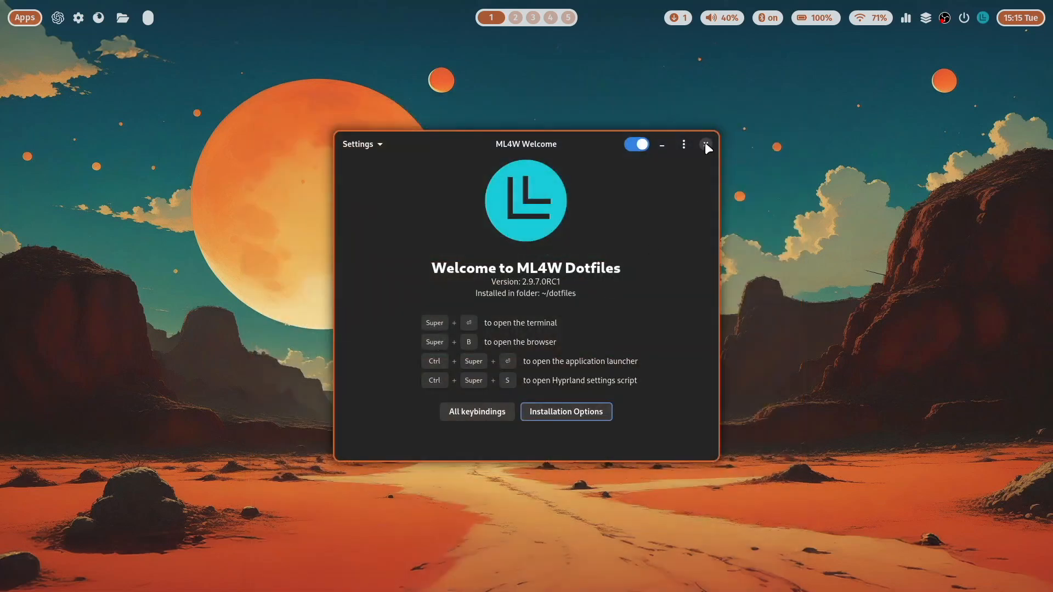
pyautogui.click(706, 144)
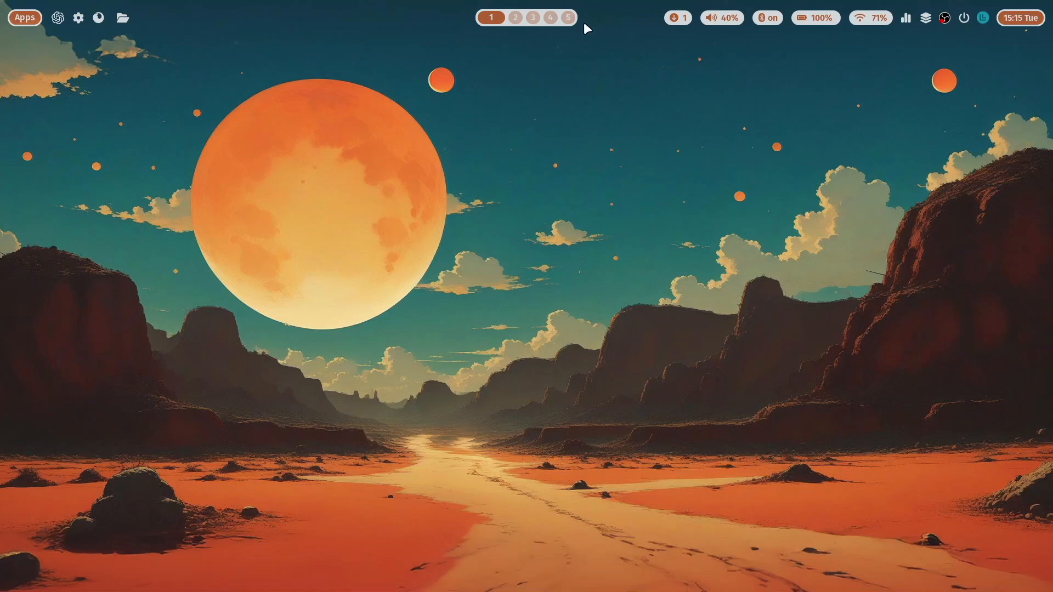
pyautogui.moveTo(596, 230)
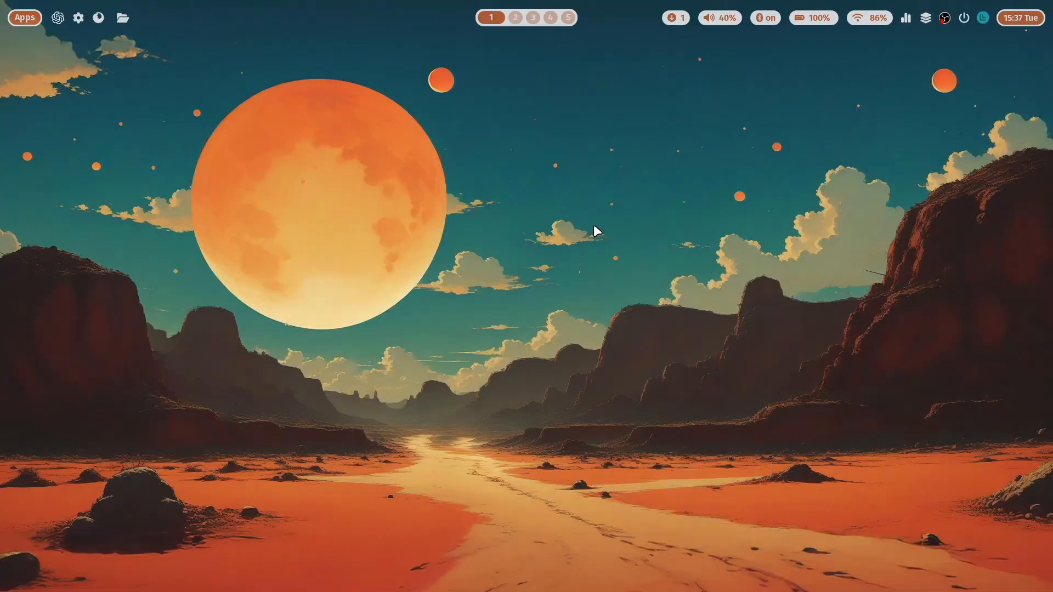
pyautogui.moveTo(221, 119)
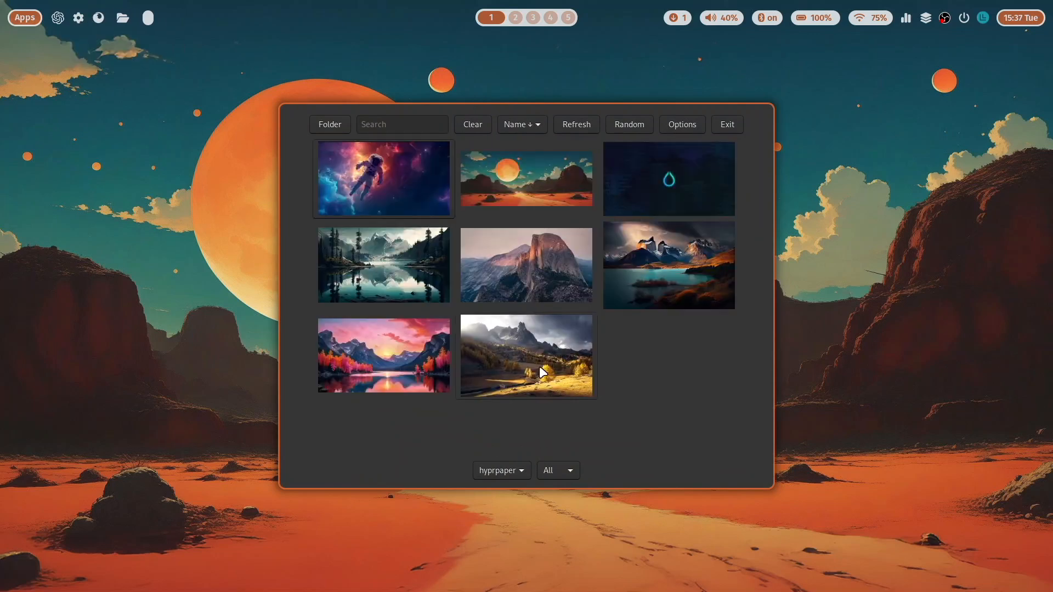
# Apply a new wallpaper from the waypaper thumbnails and open the ML4W quick-access sidebar
pyautogui.click(526, 355)
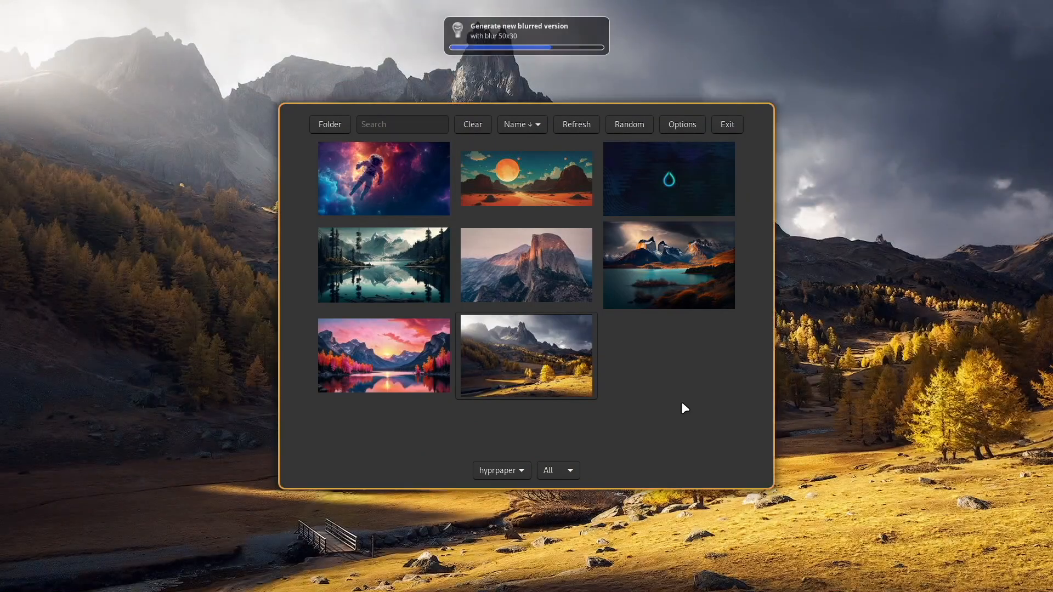
pyautogui.moveTo(382, 189)
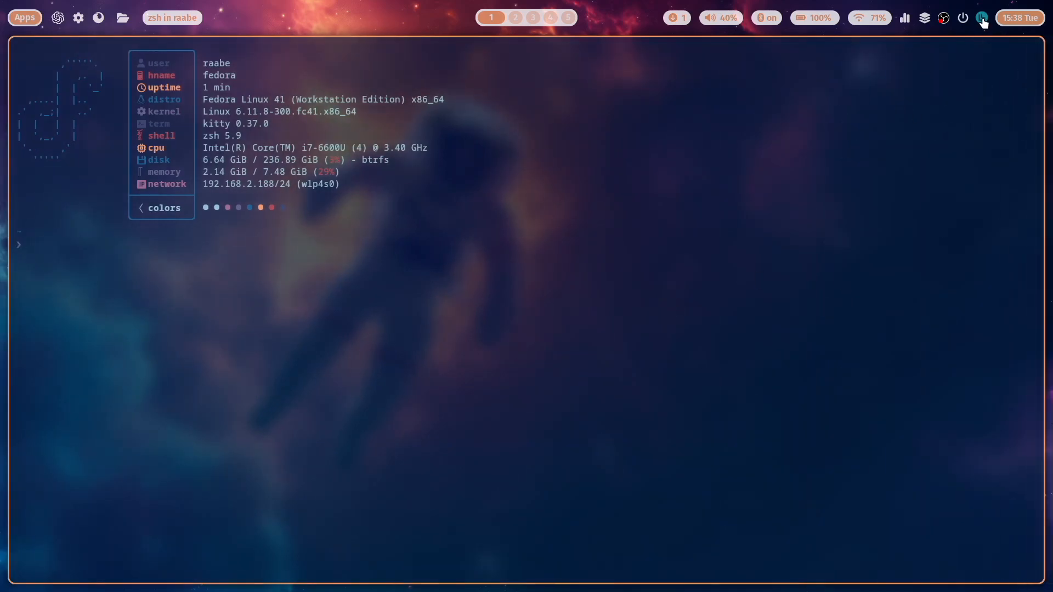
pyautogui.click(981, 18)
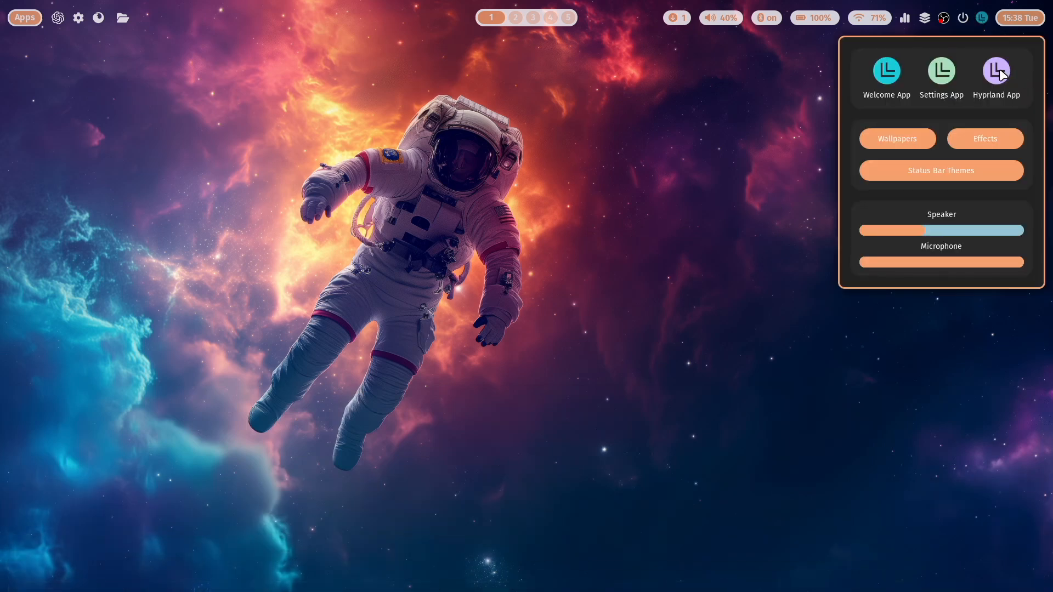
# In Hyprland Settings, set border size 0, inner gaps 21 and outer gaps 32
pyautogui.click(996, 70)
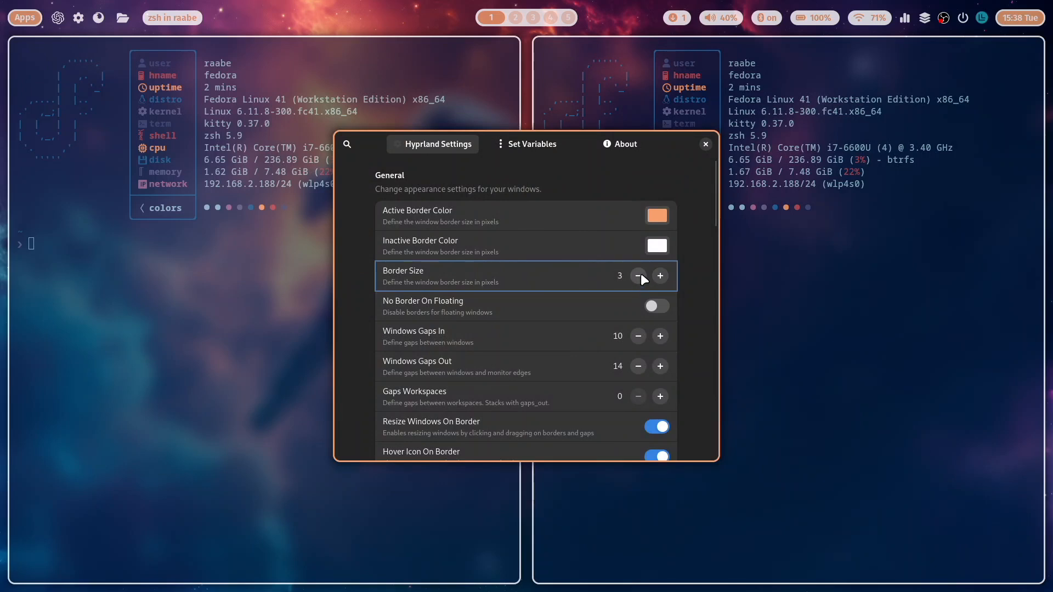
pyautogui.click(637, 275)
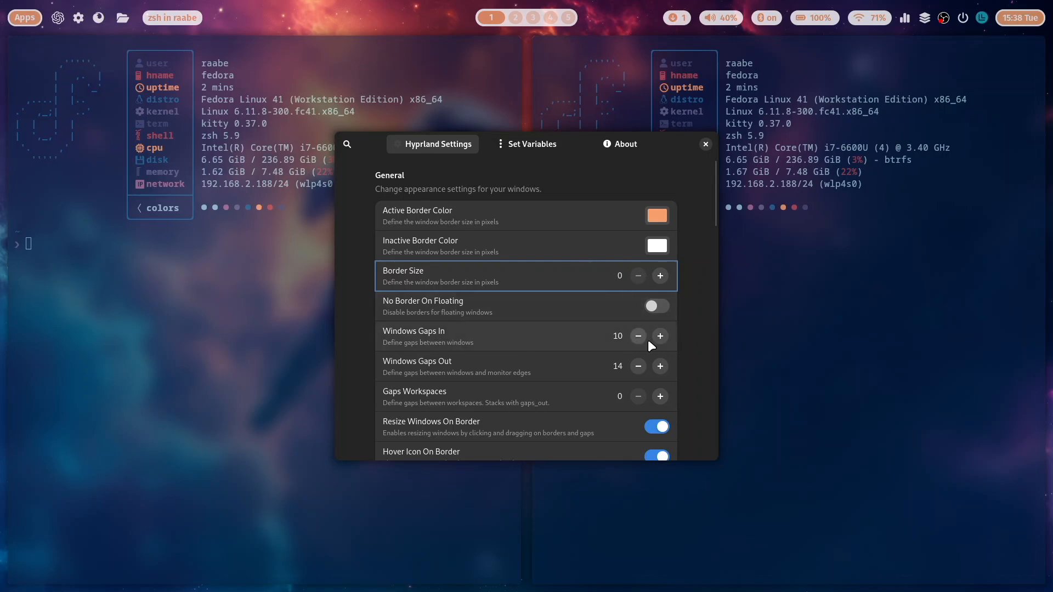
pyautogui.click(659, 336)
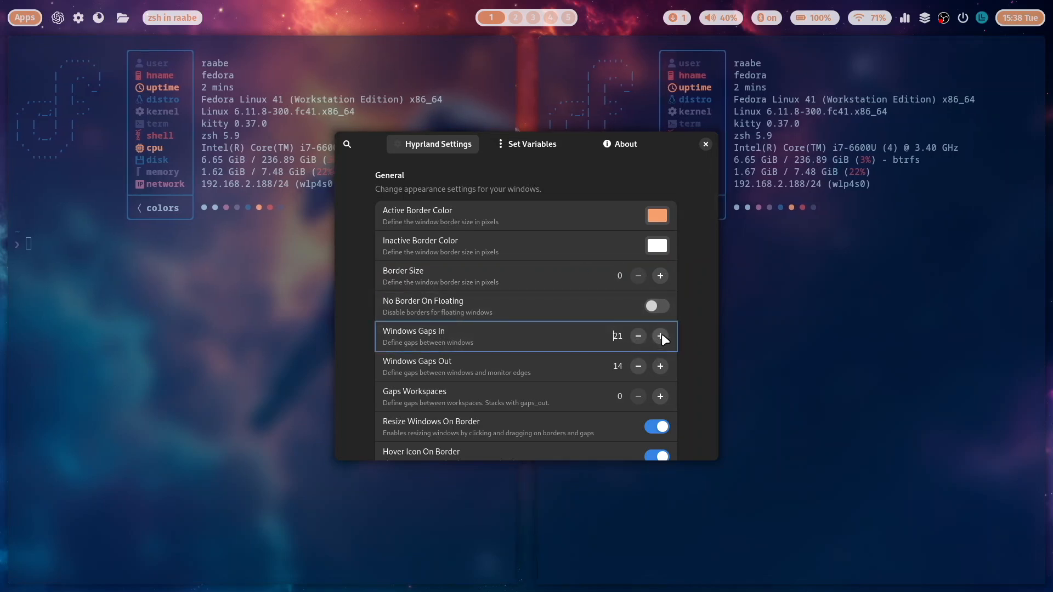
pyautogui.click(660, 366)
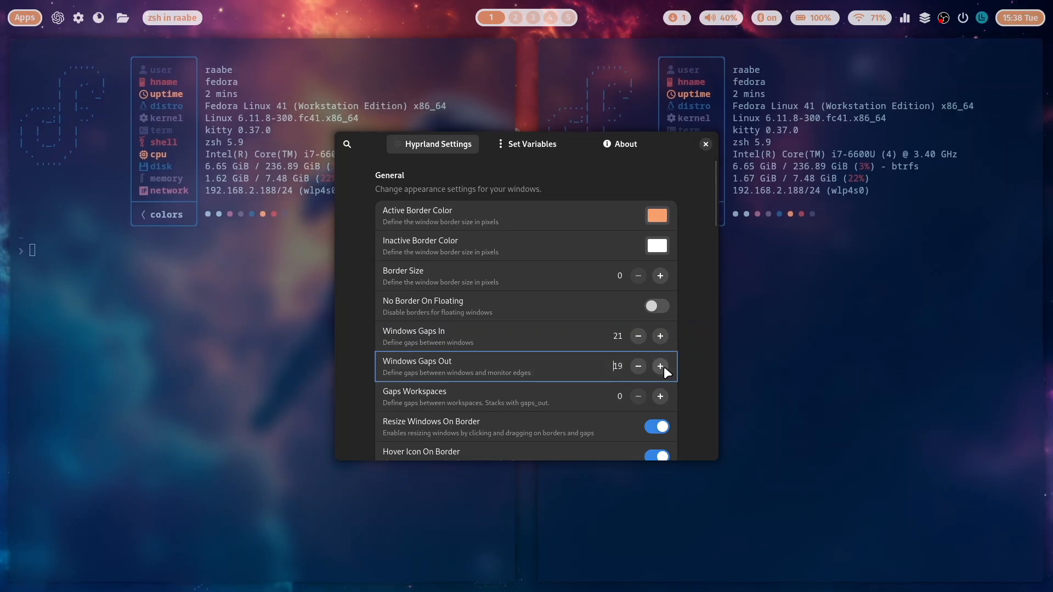
pyautogui.click(659, 365)
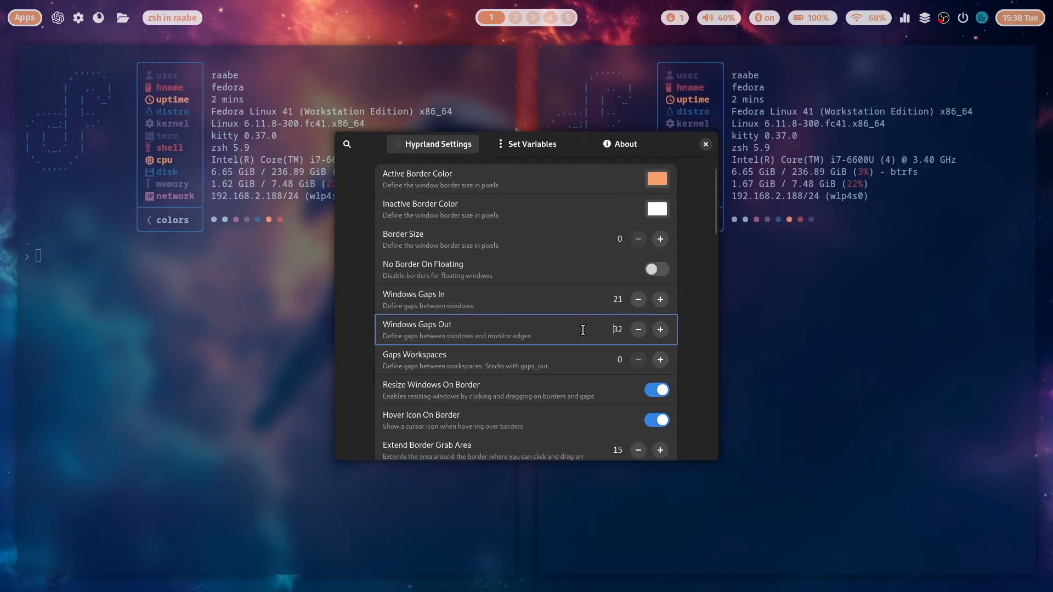
# Set window rounding to 0 and inactive window opacity to 6
pyautogui.scroll(-3)
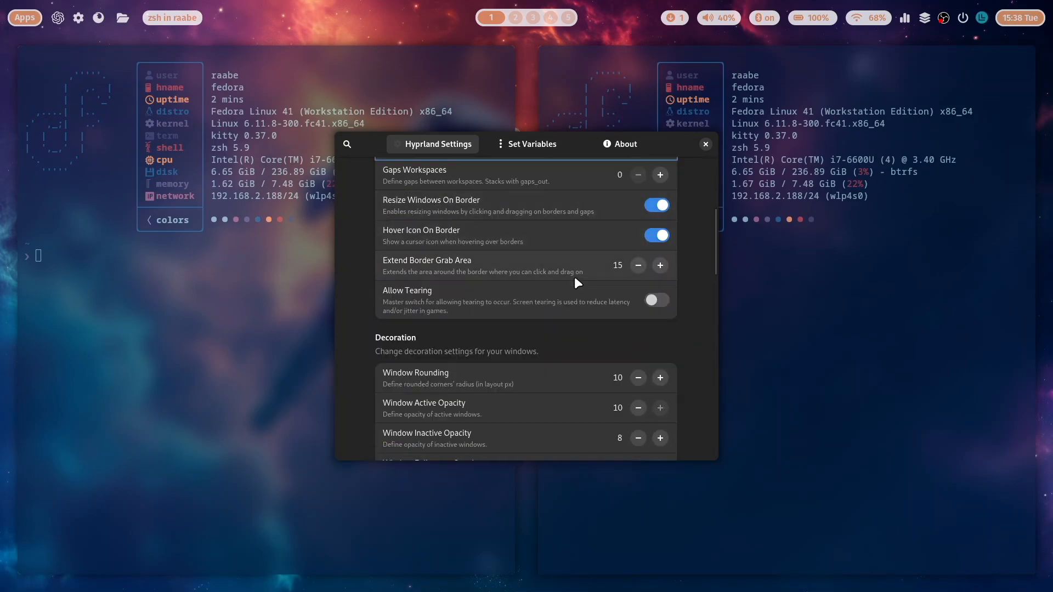
pyautogui.scroll(-3)
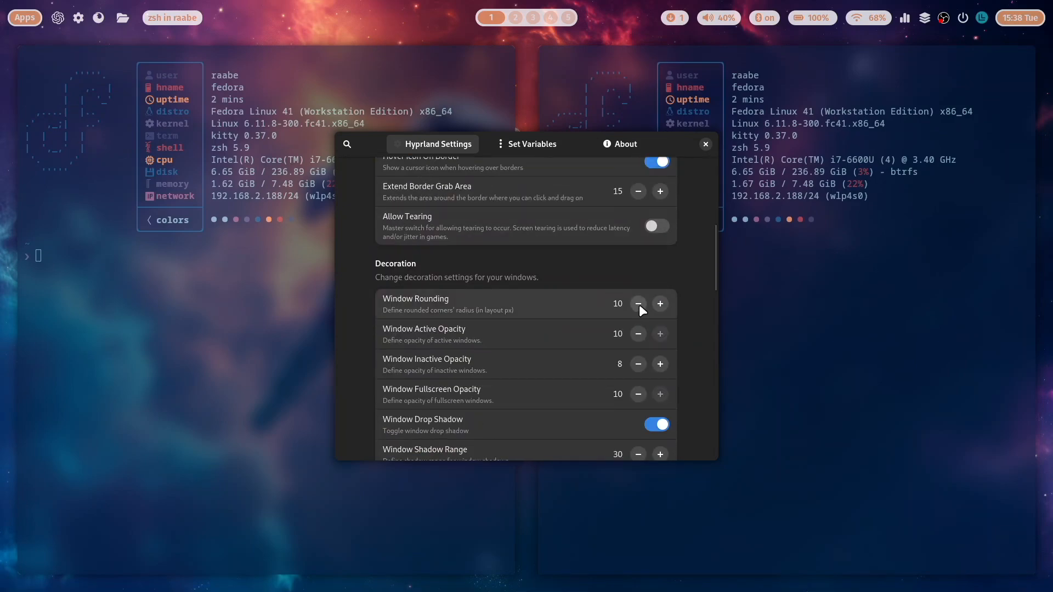
pyautogui.click(637, 303)
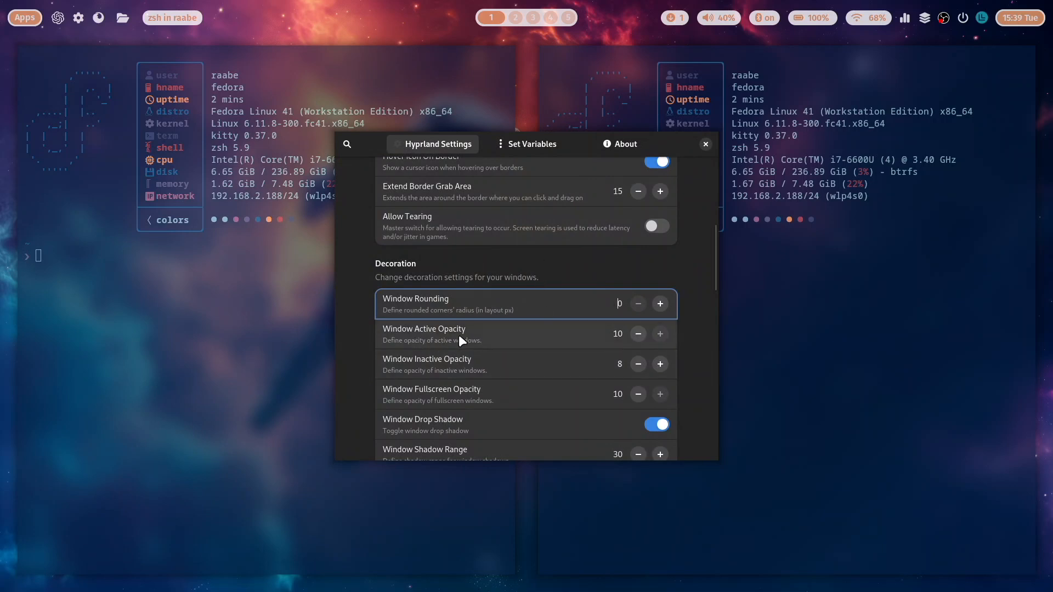
pyautogui.moveTo(638, 383)
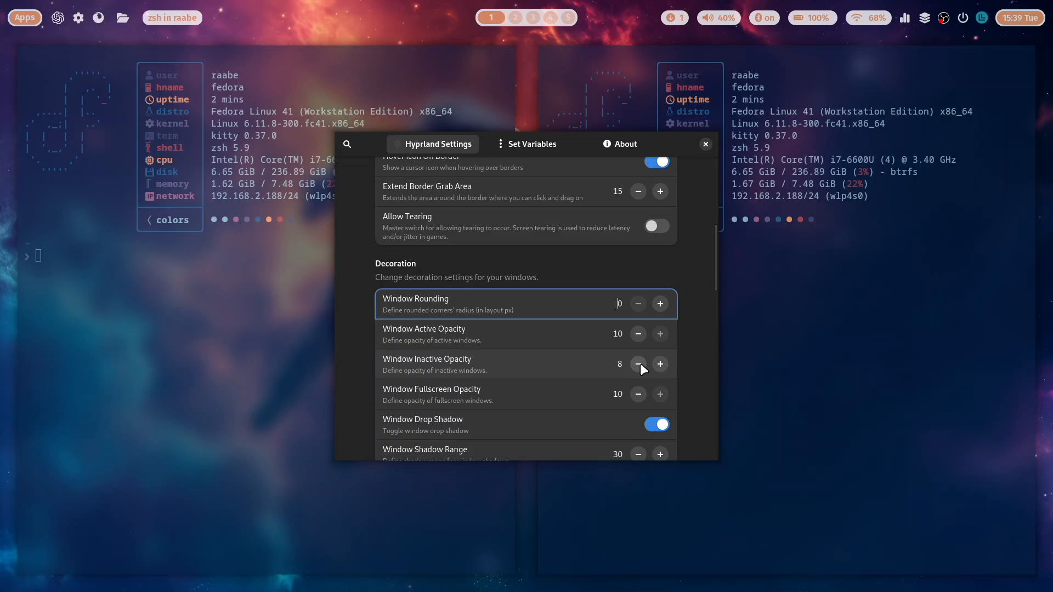
pyautogui.click(637, 363)
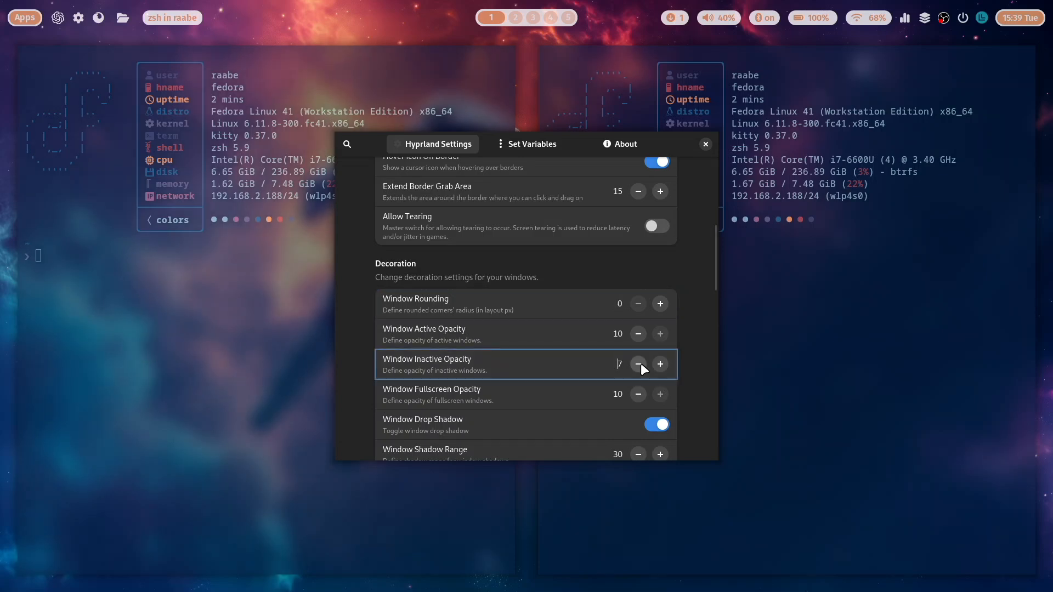
pyautogui.click(637, 363)
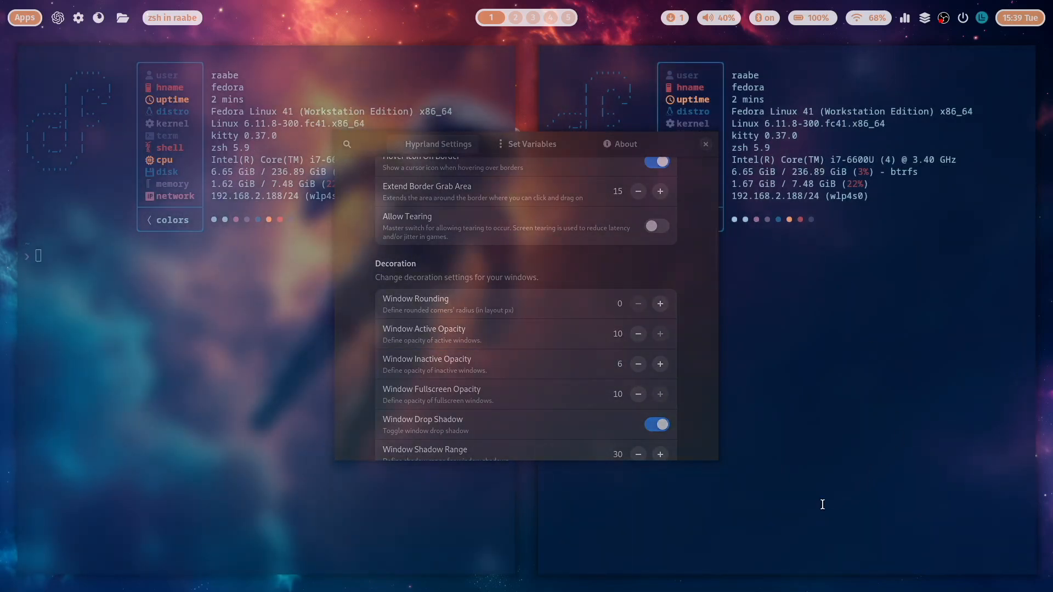
# Toggle the drop shadow off and back on, then close Hyprland Settings
pyautogui.scroll(-3)
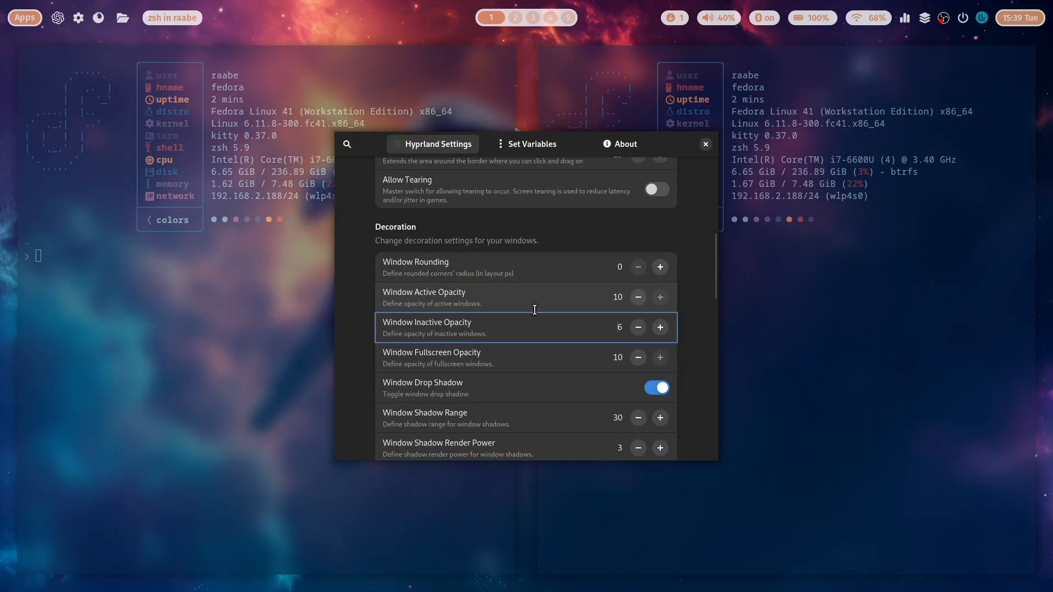
pyautogui.click(655, 388)
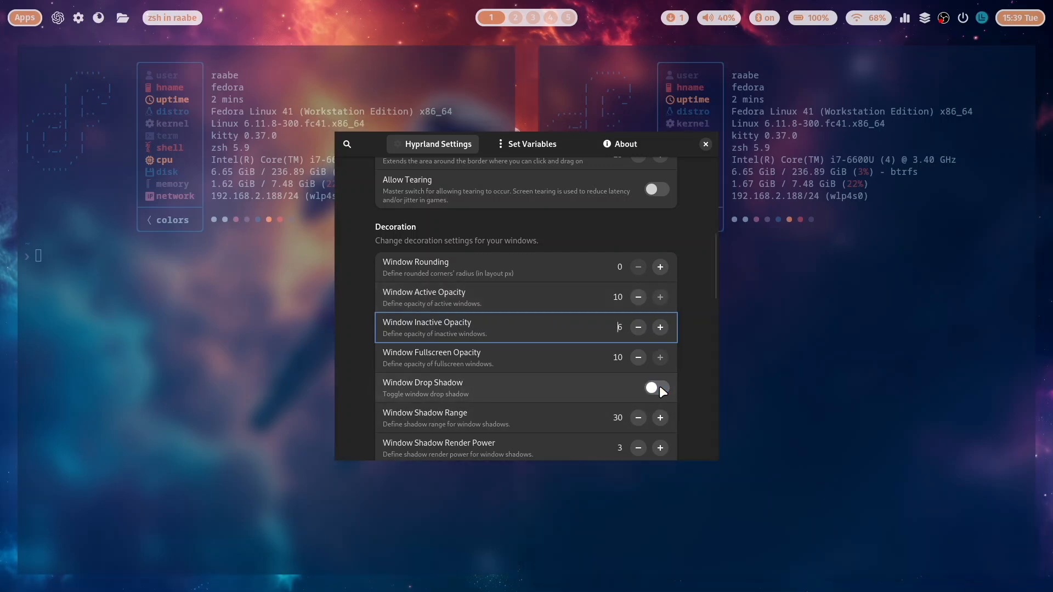
pyautogui.click(655, 387)
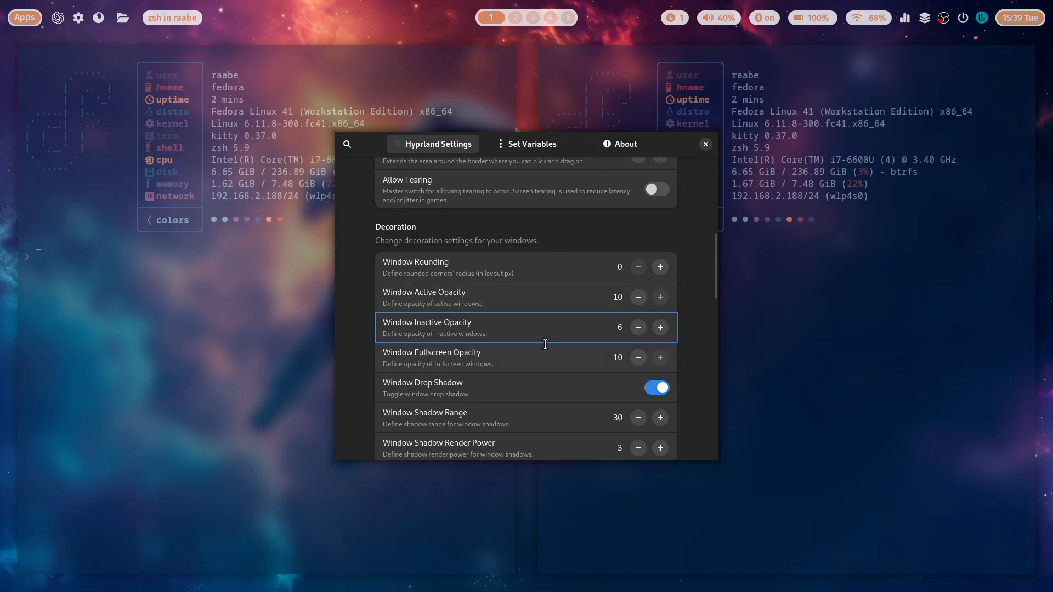
pyautogui.moveTo(510, 320)
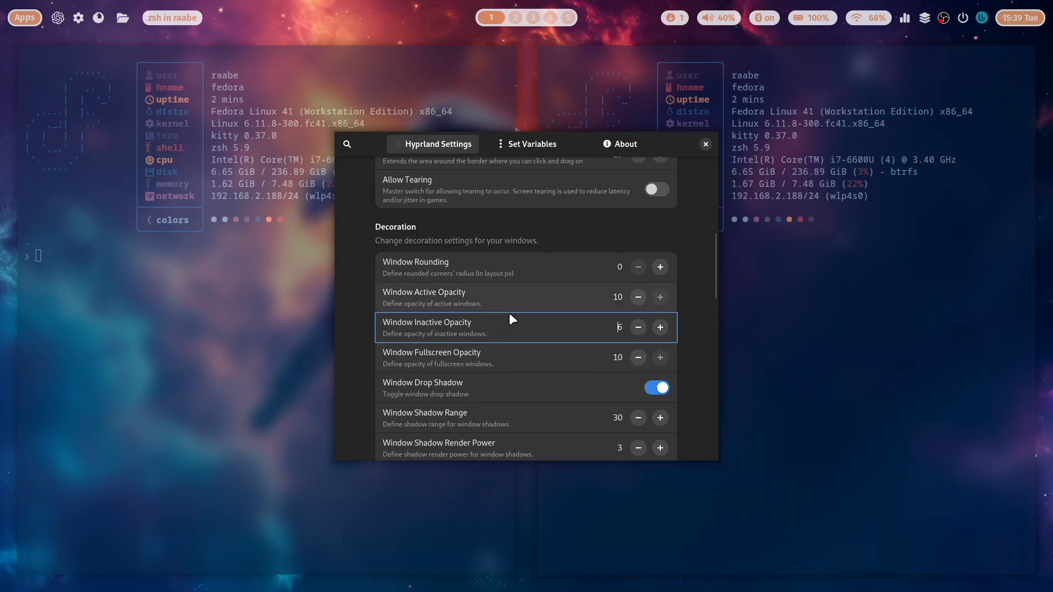
pyautogui.click(705, 143)
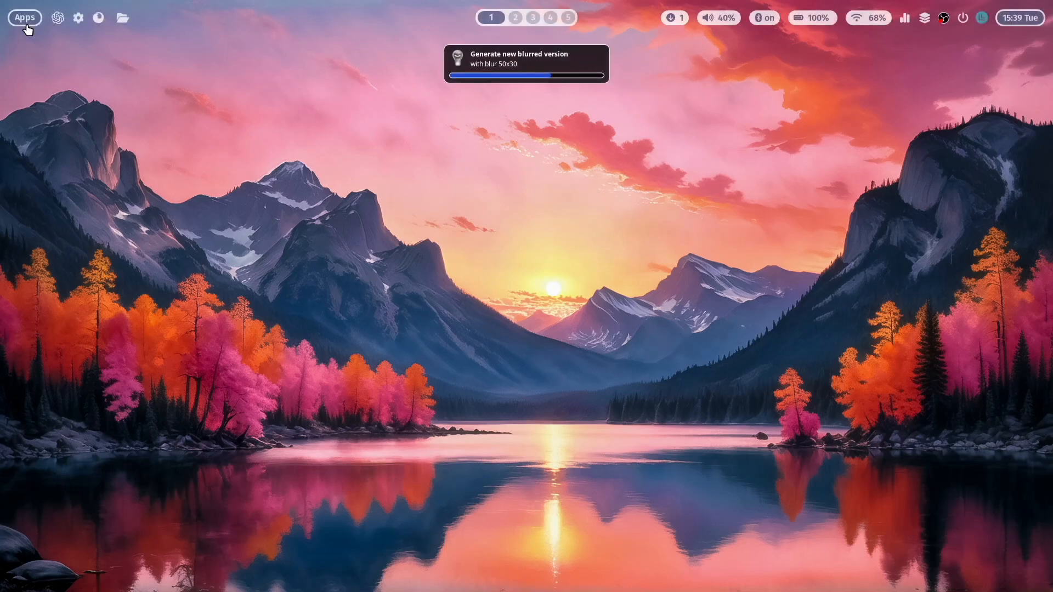
# Open the Waybar theme selector list from the status bar icon
pyautogui.click(98, 18)
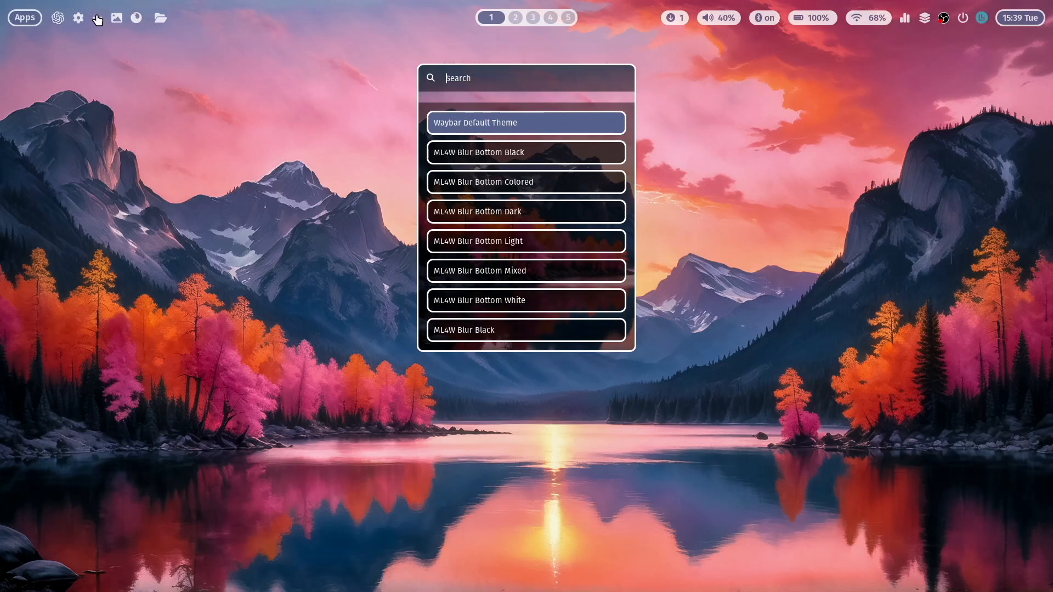
pyautogui.moveTo(537, 171)
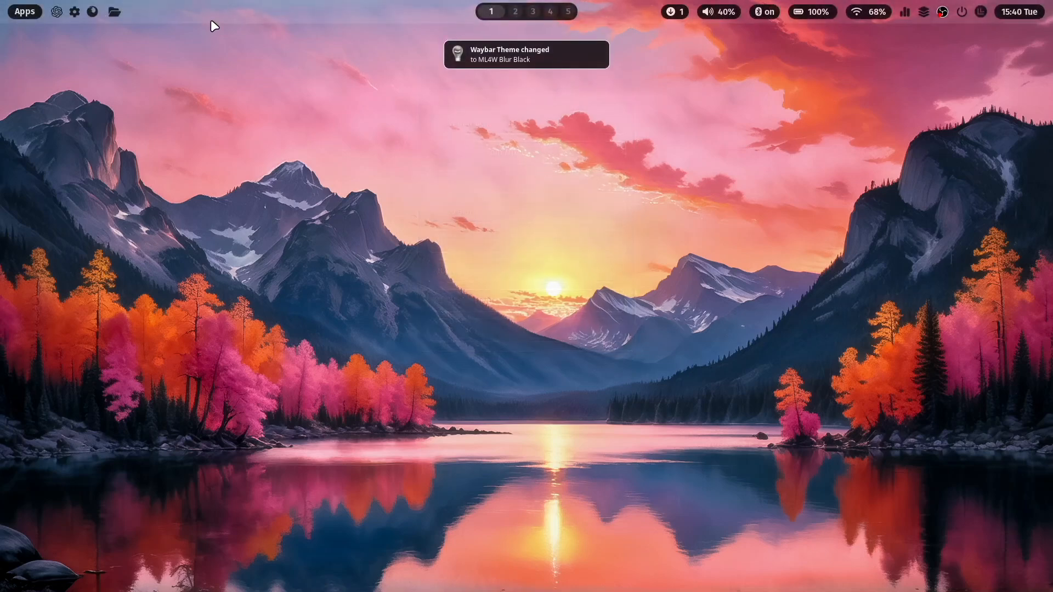
pyautogui.moveTo(282, 50)
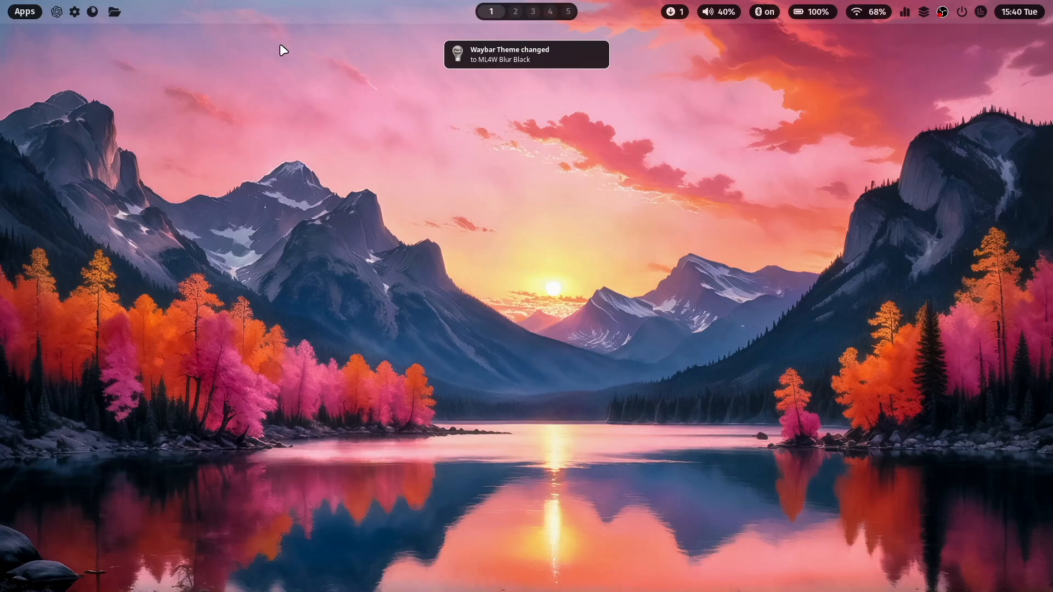
pyautogui.moveTo(330, 106)
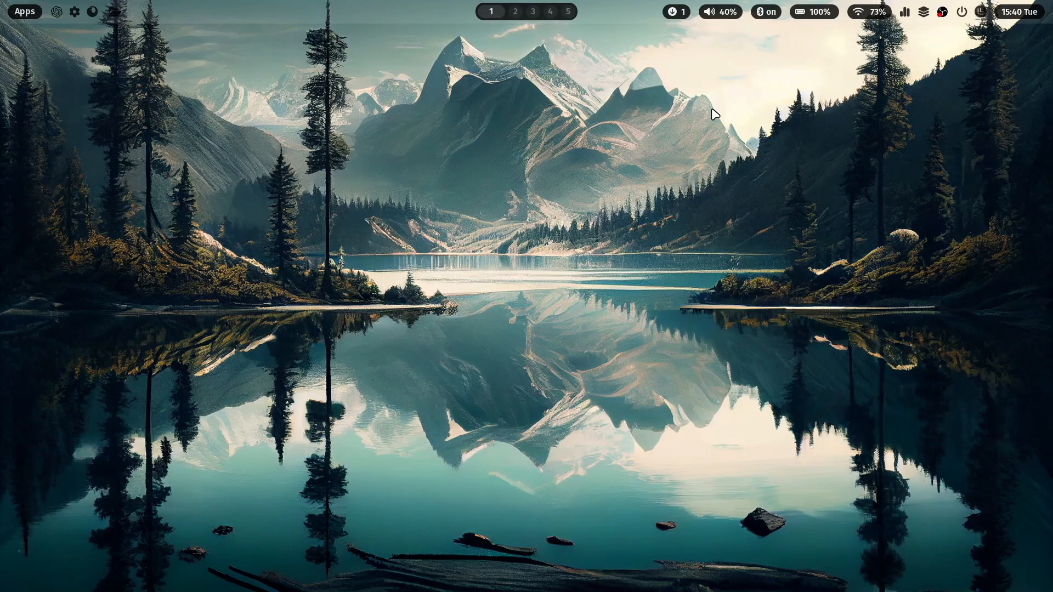
pyautogui.moveTo(942, 83)
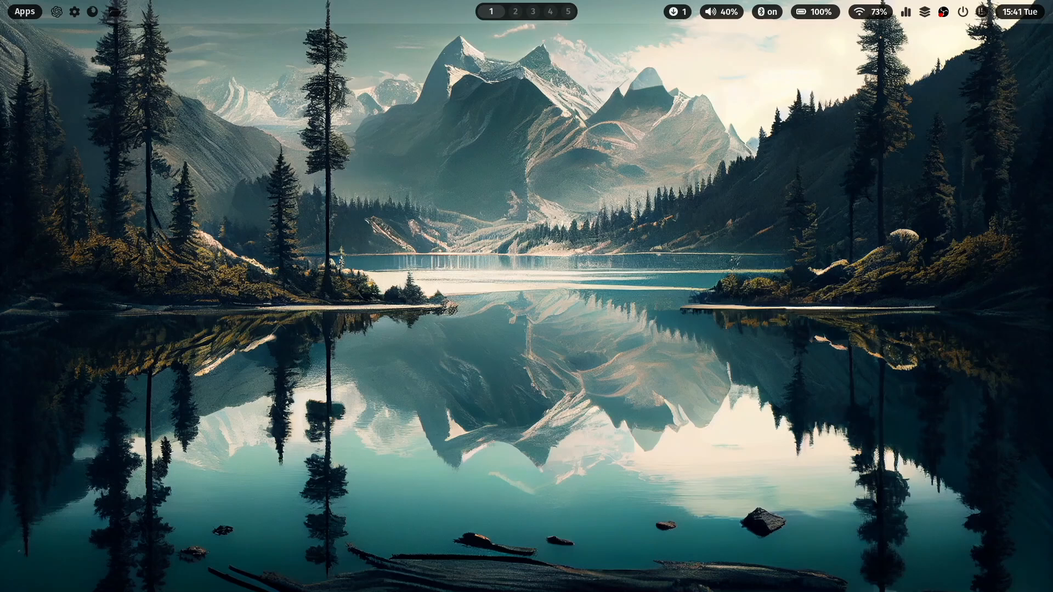
pyautogui.moveTo(939, 83)
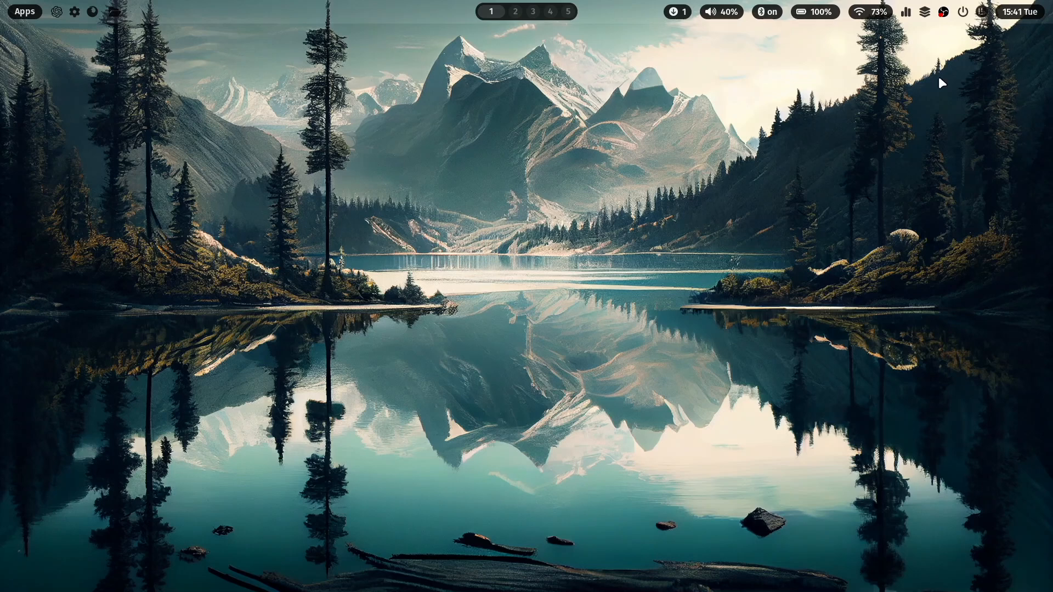